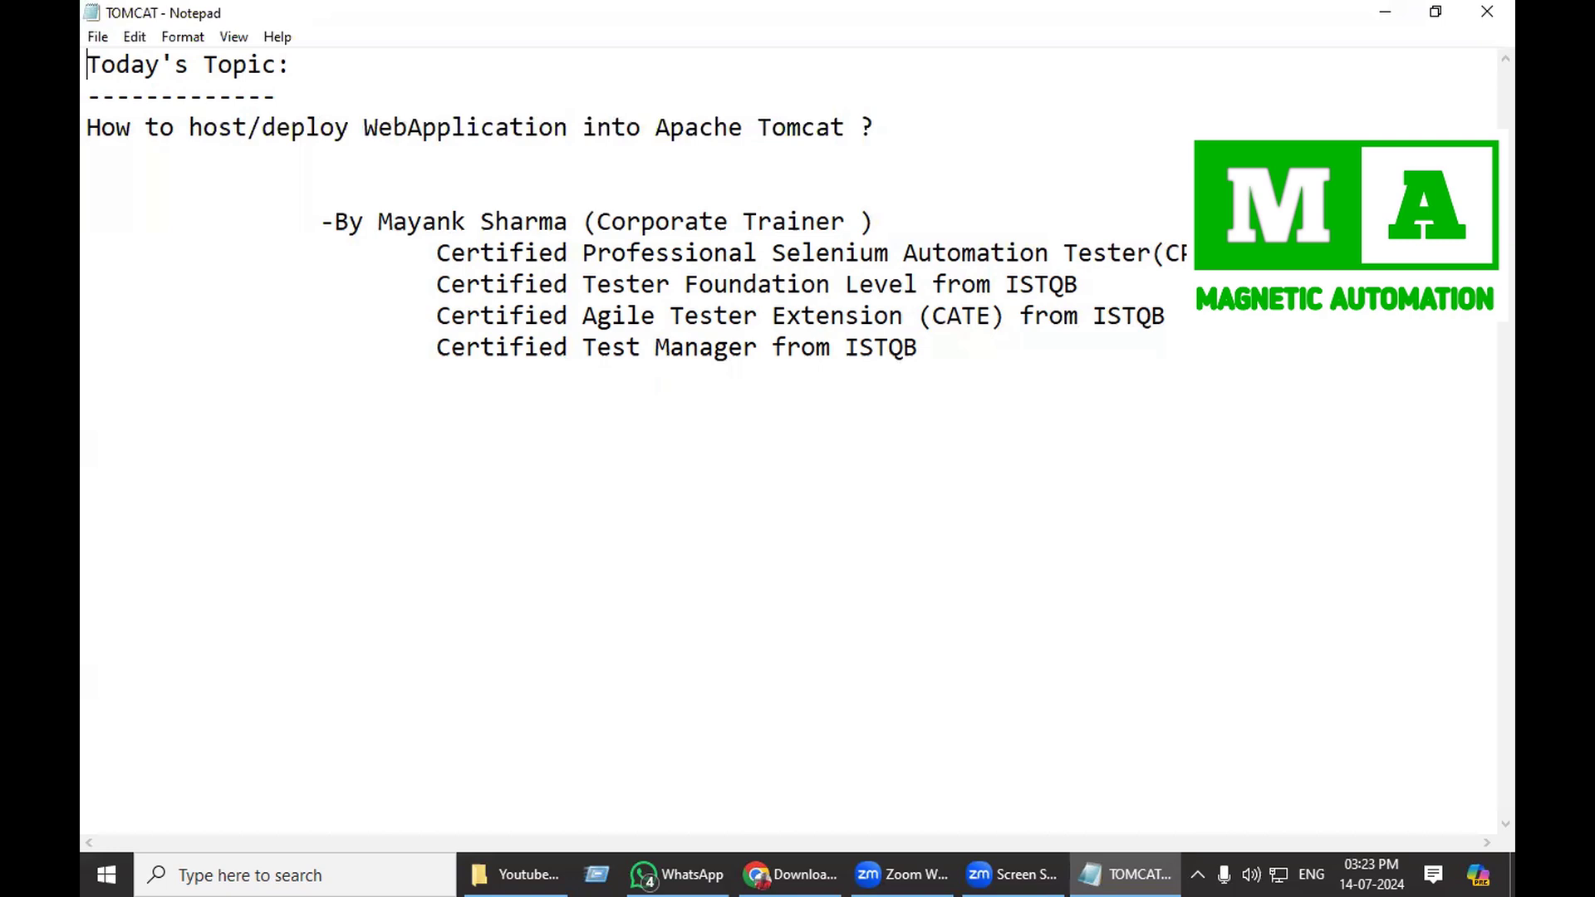
pyautogui.moveTo(788, 849)
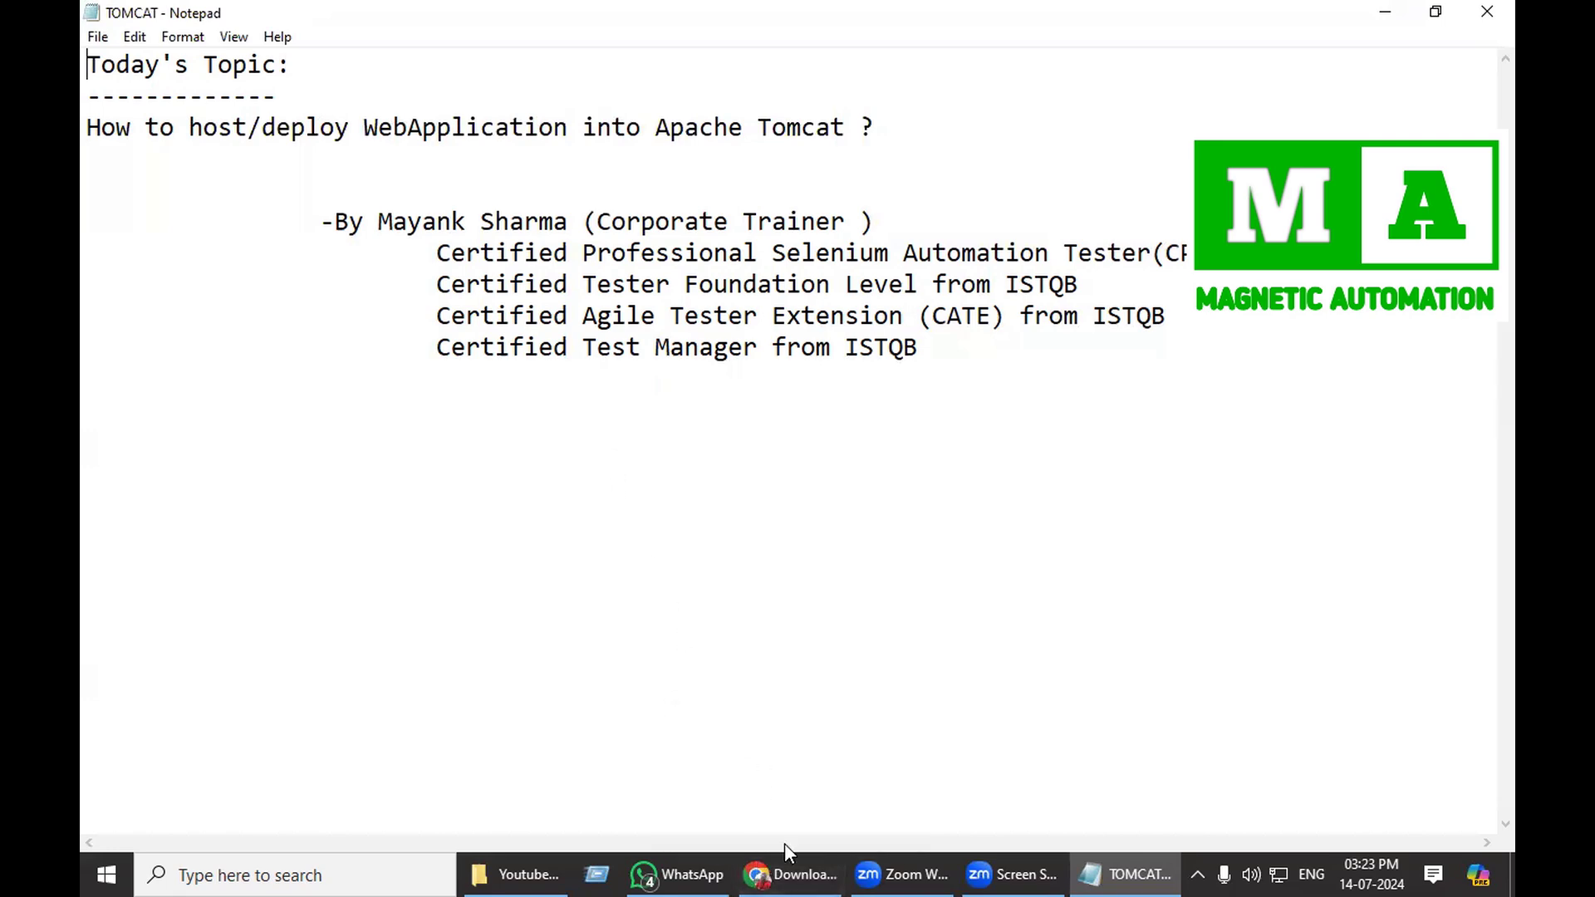
# - Check the Jenkins download page for the 2.452.3 LTS Generic Java package (.war) and recent downloads
pyautogui.click(792, 875)
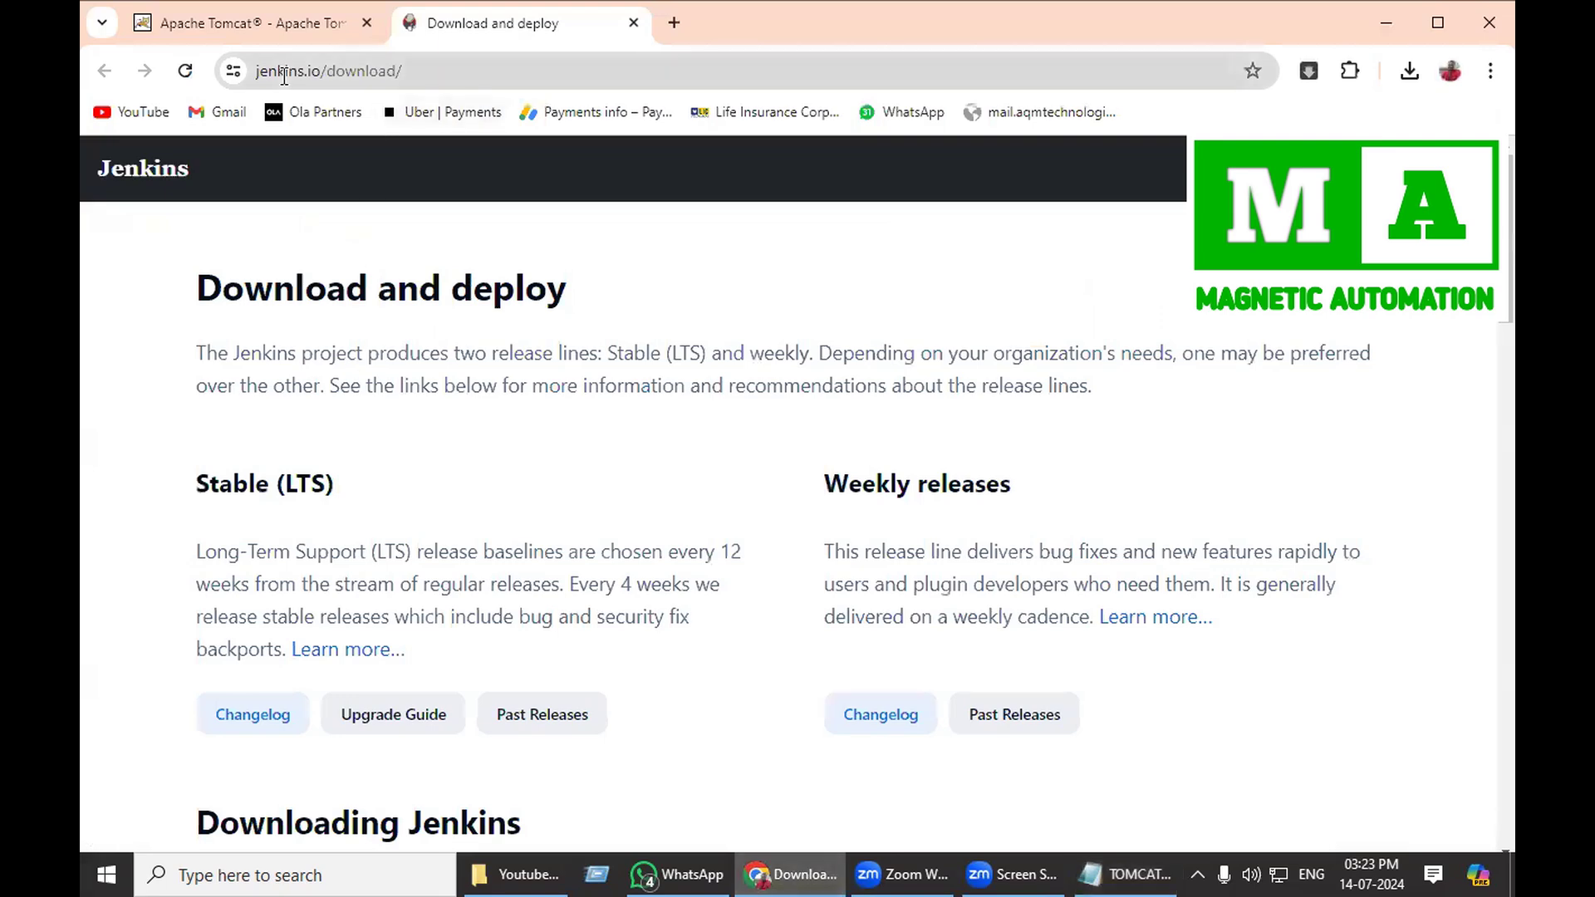
pyautogui.moveTo(492, 98)
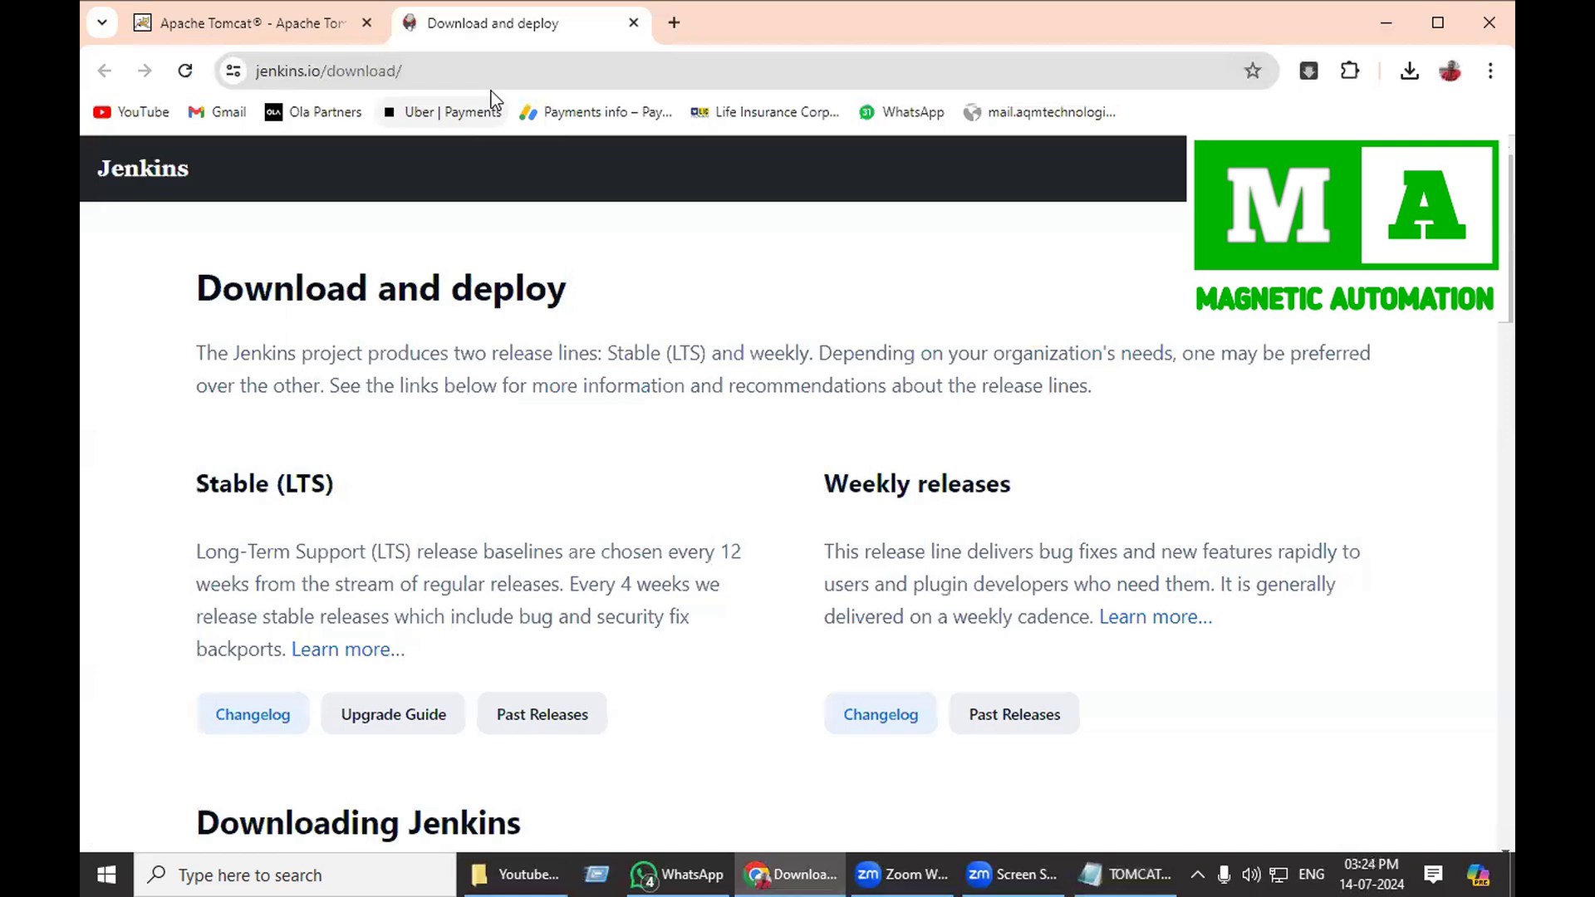
pyautogui.click(329, 70)
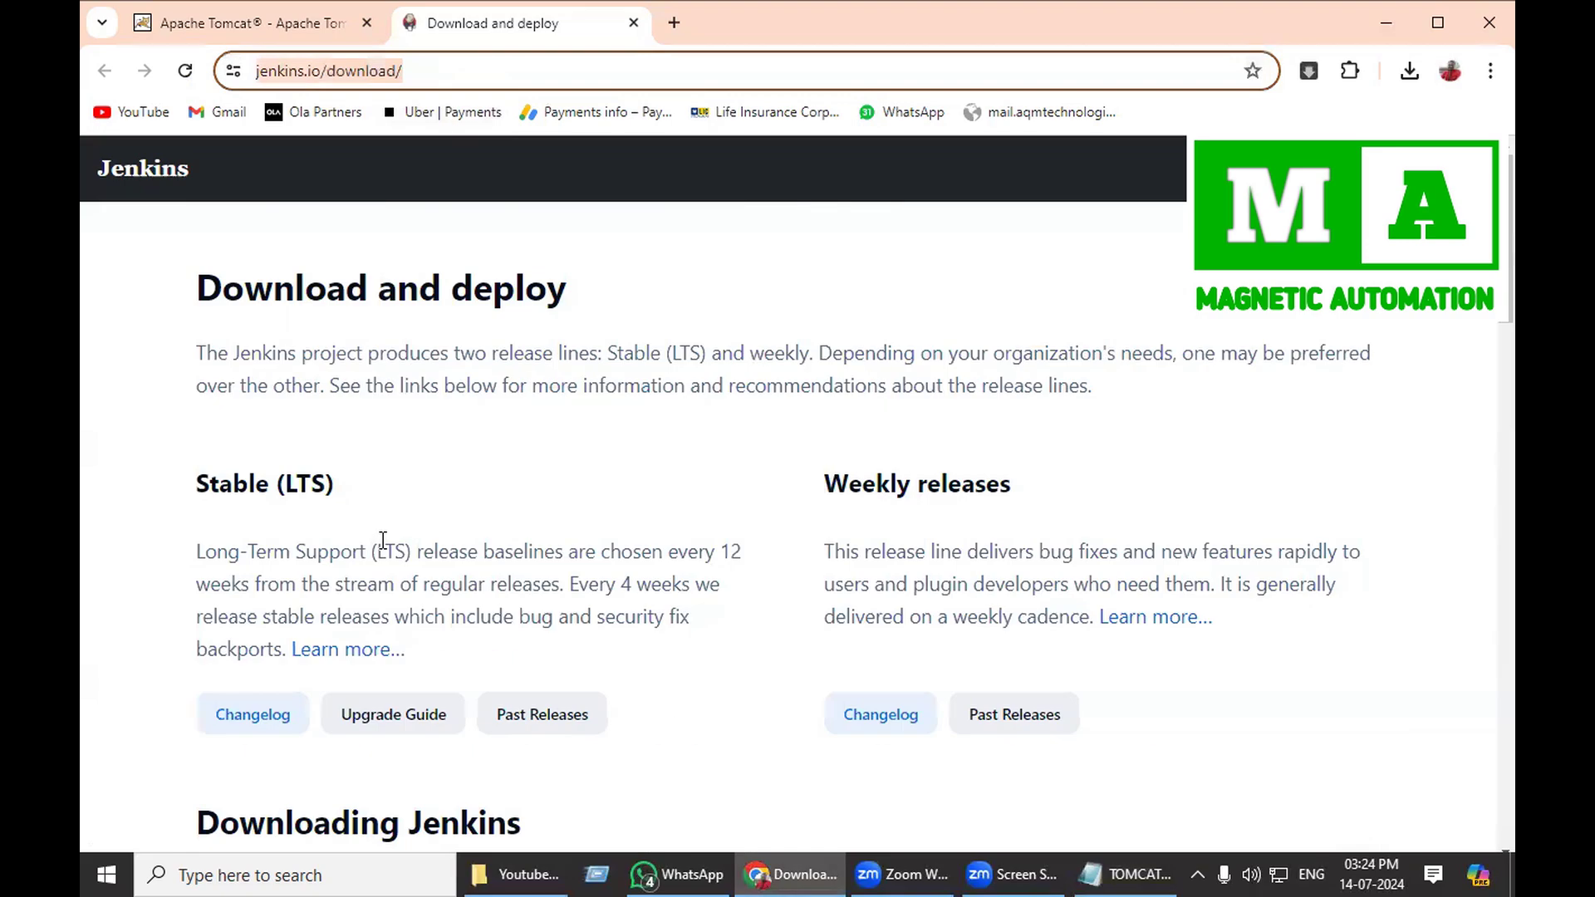
pyautogui.scroll(-3)
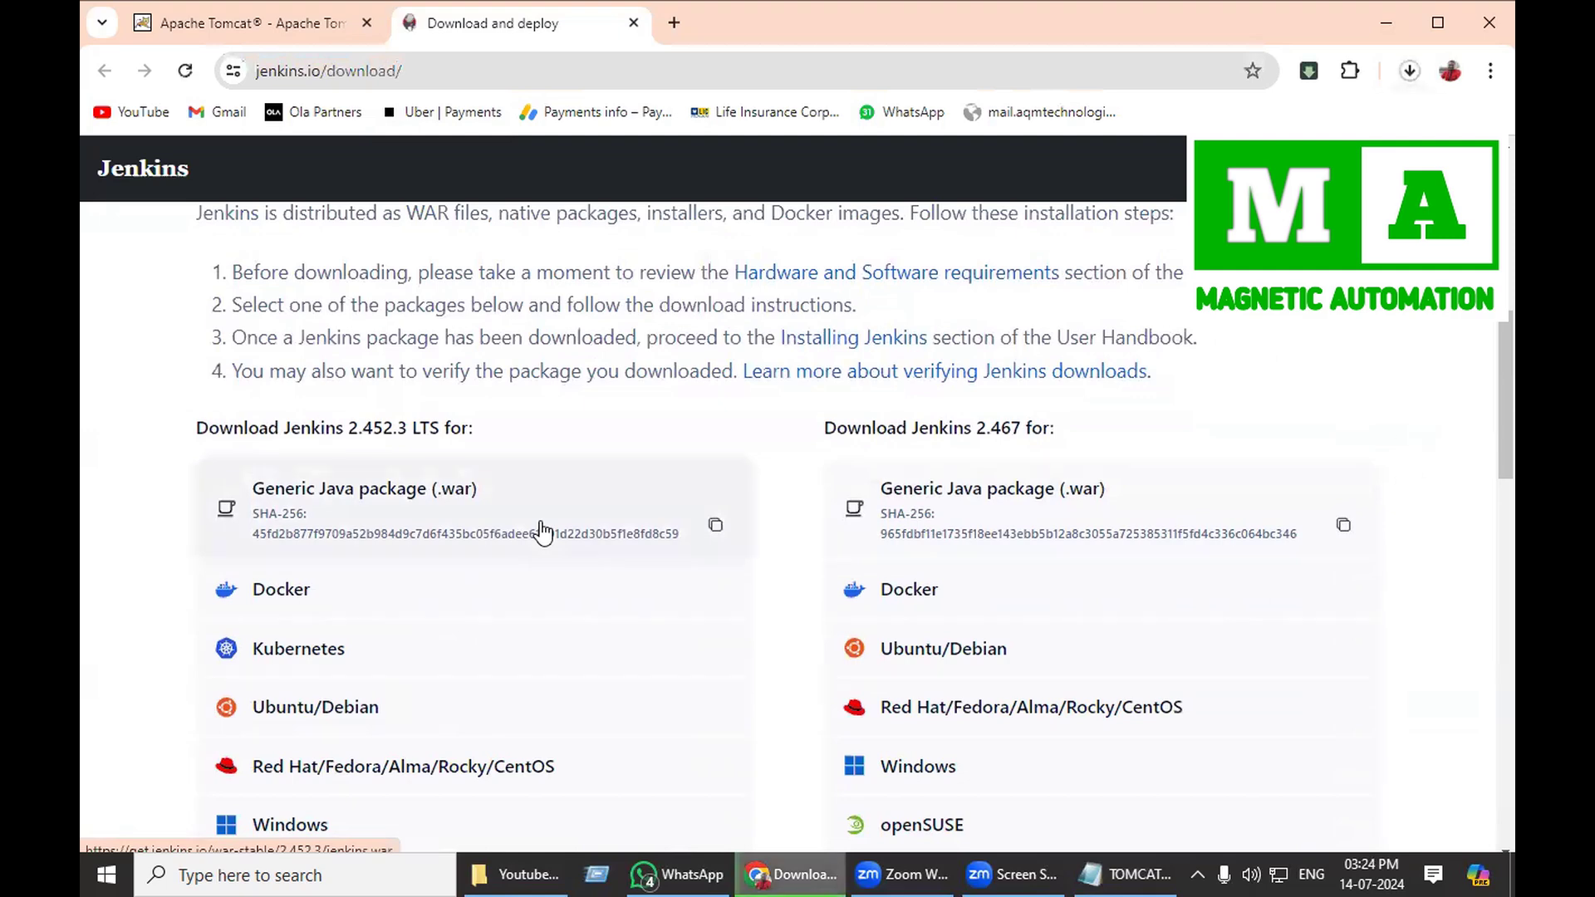
pyautogui.moveTo(1410, 71)
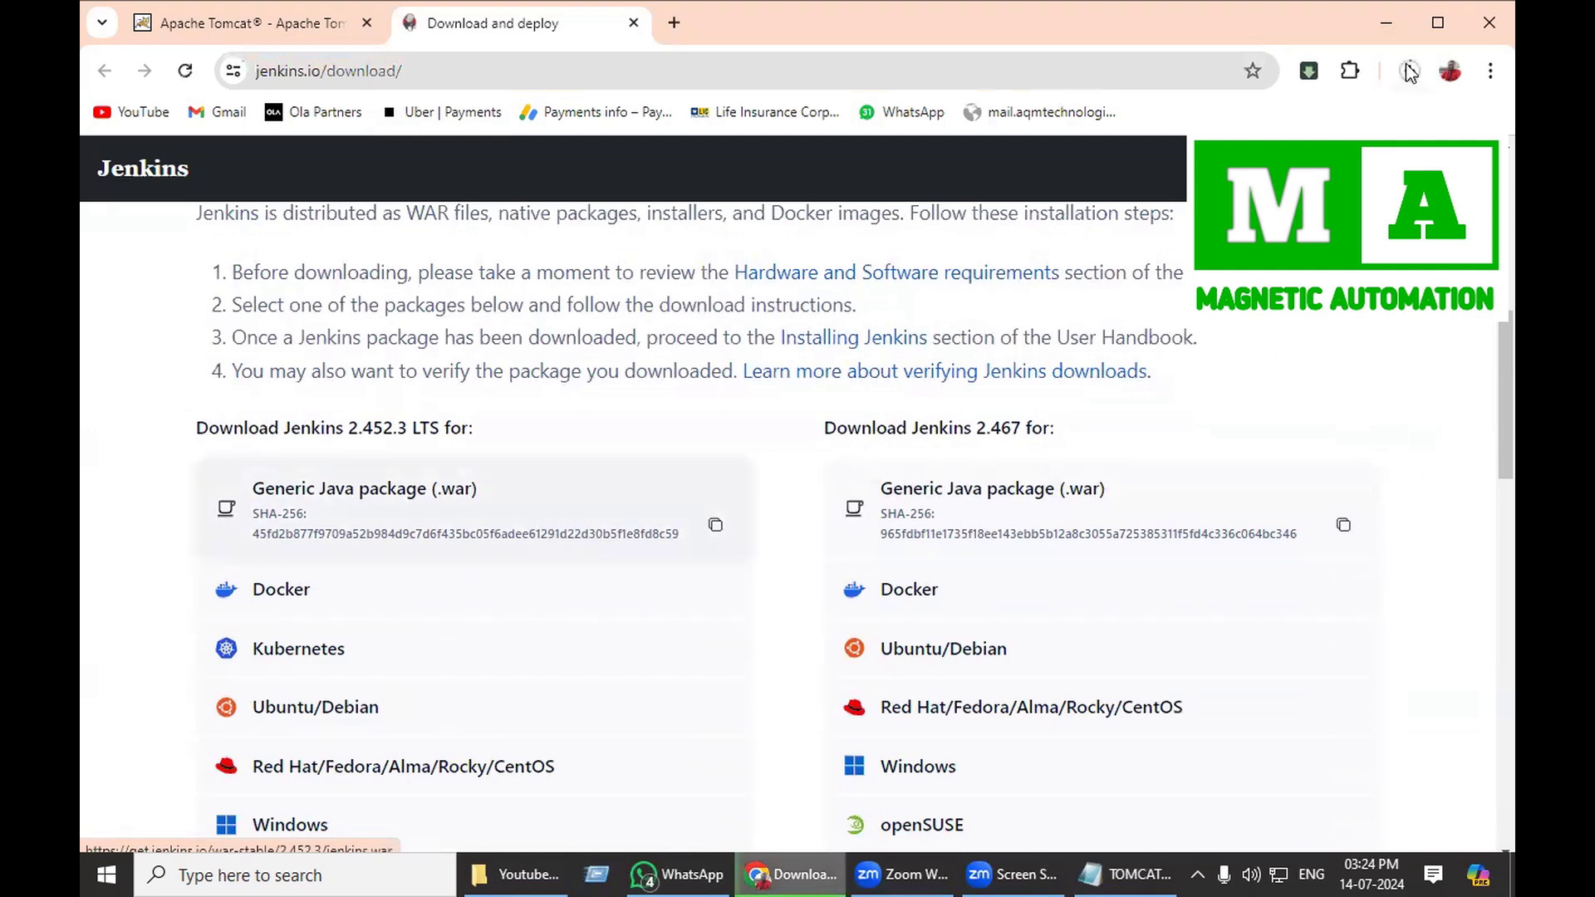
pyautogui.click(1410, 70)
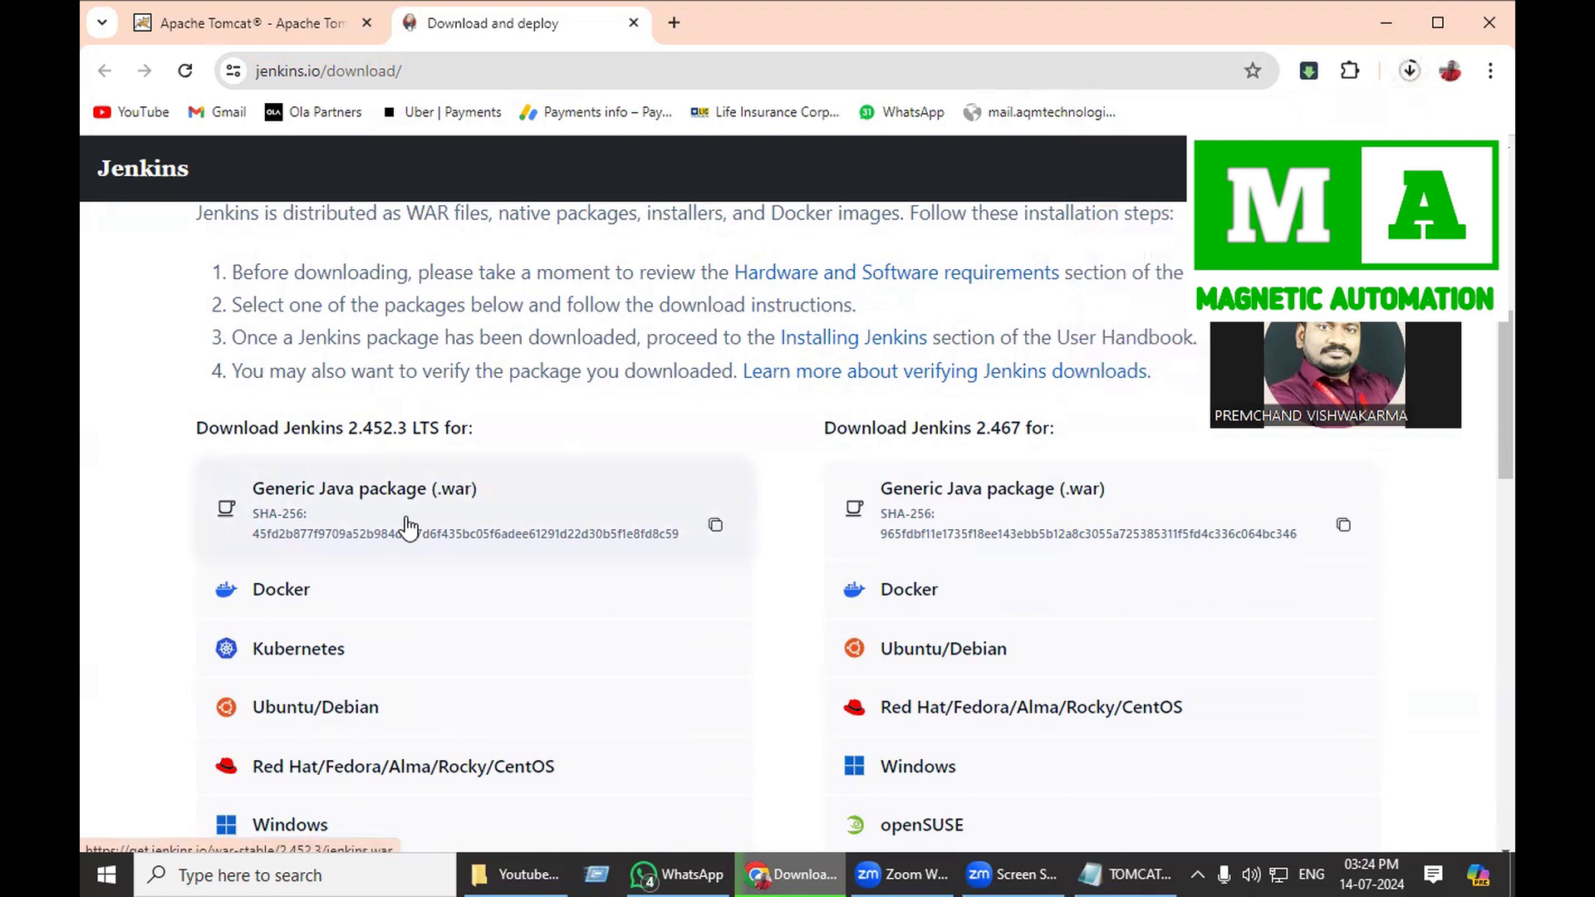
pyautogui.moveTo(525, 875)
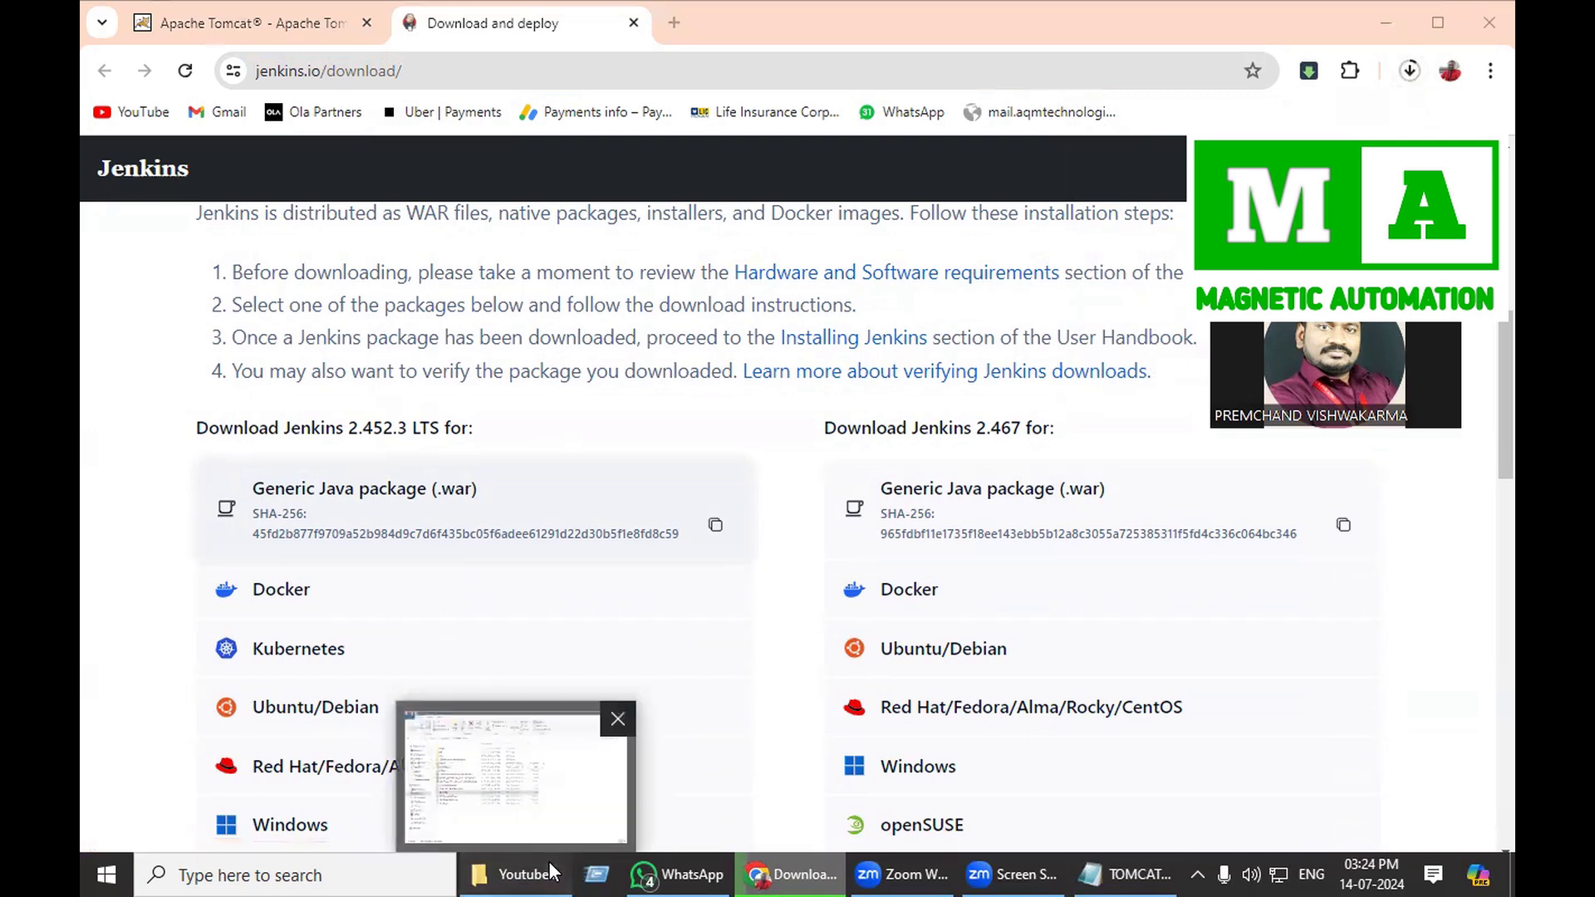
# - Copy jenkins.war from Desktop\SelJars and select the apache-tomcat-9.0.91 folder beside it
pyautogui.click(514, 779)
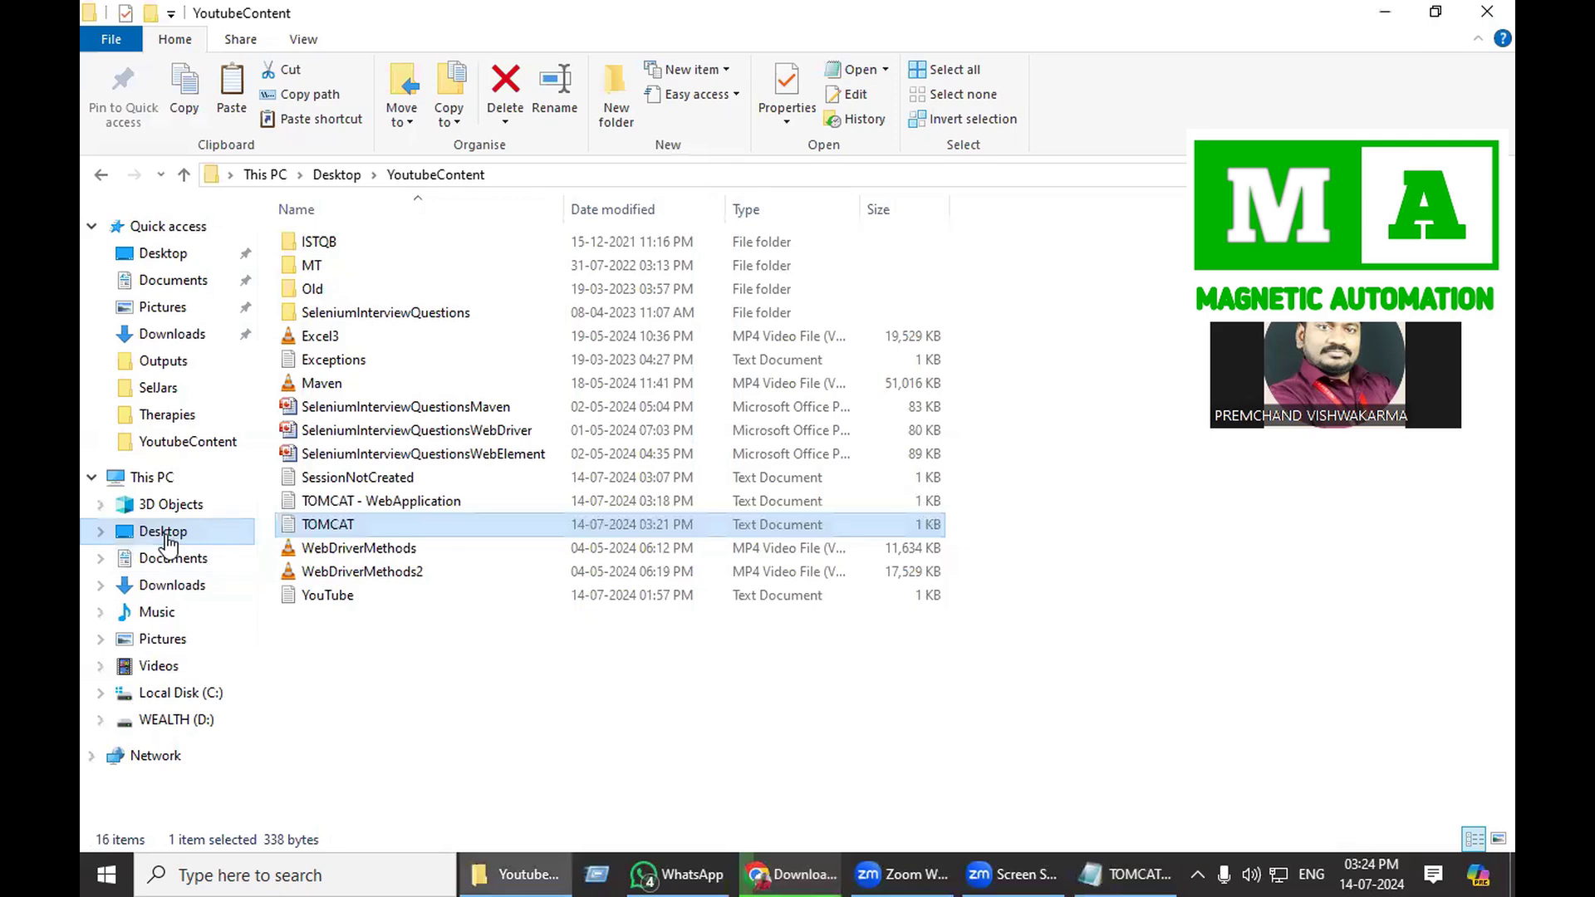
pyautogui.click(163, 531)
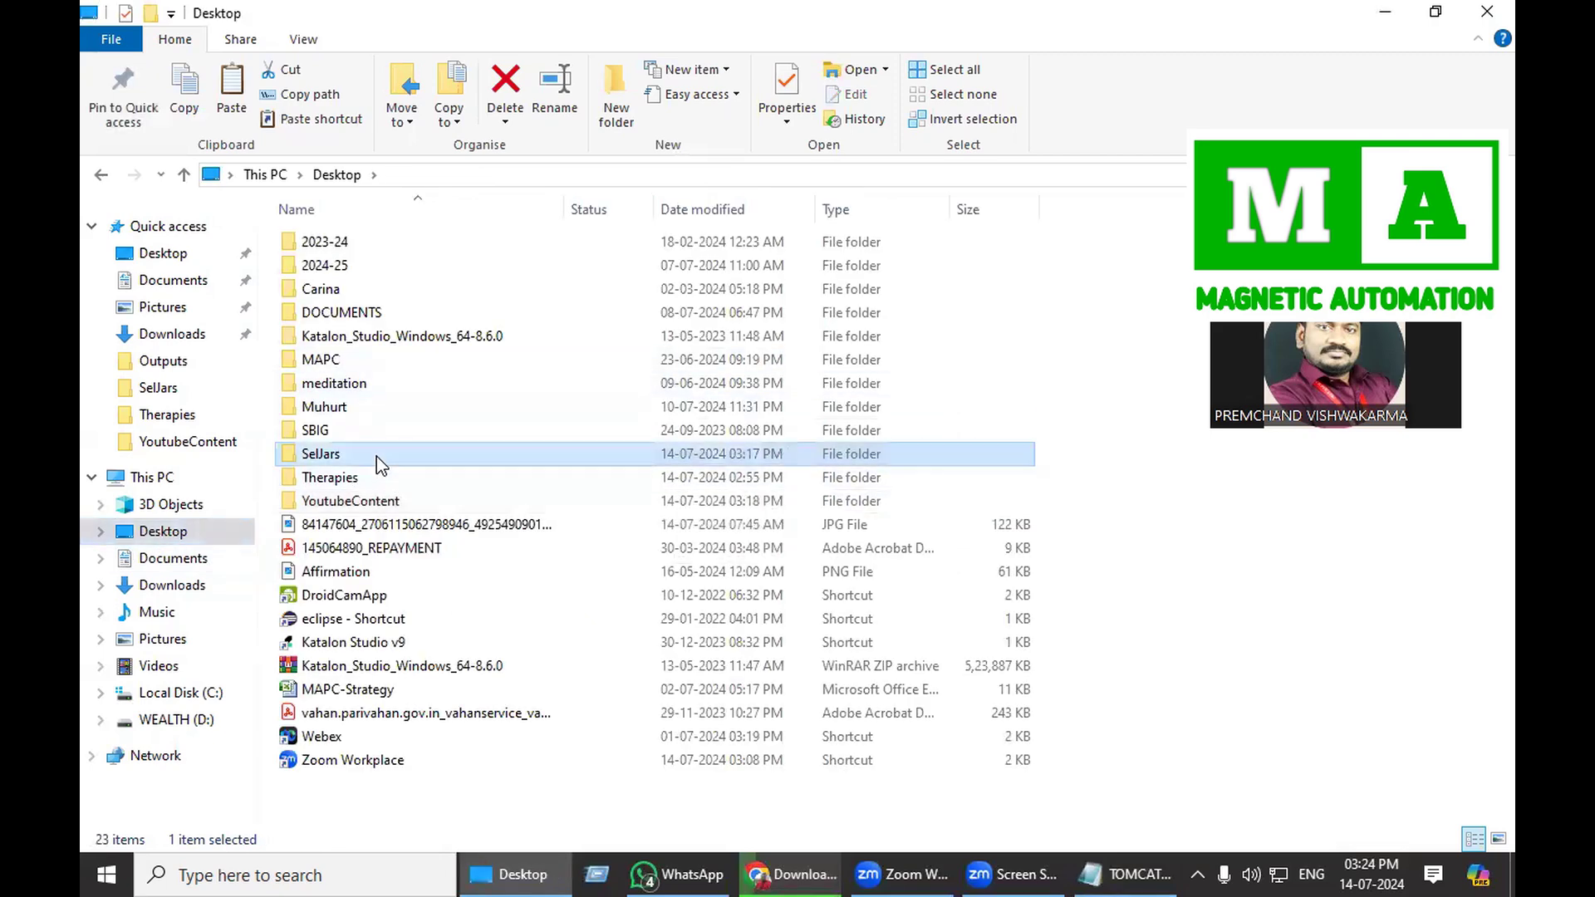
pyautogui.doubleClick(321, 454)
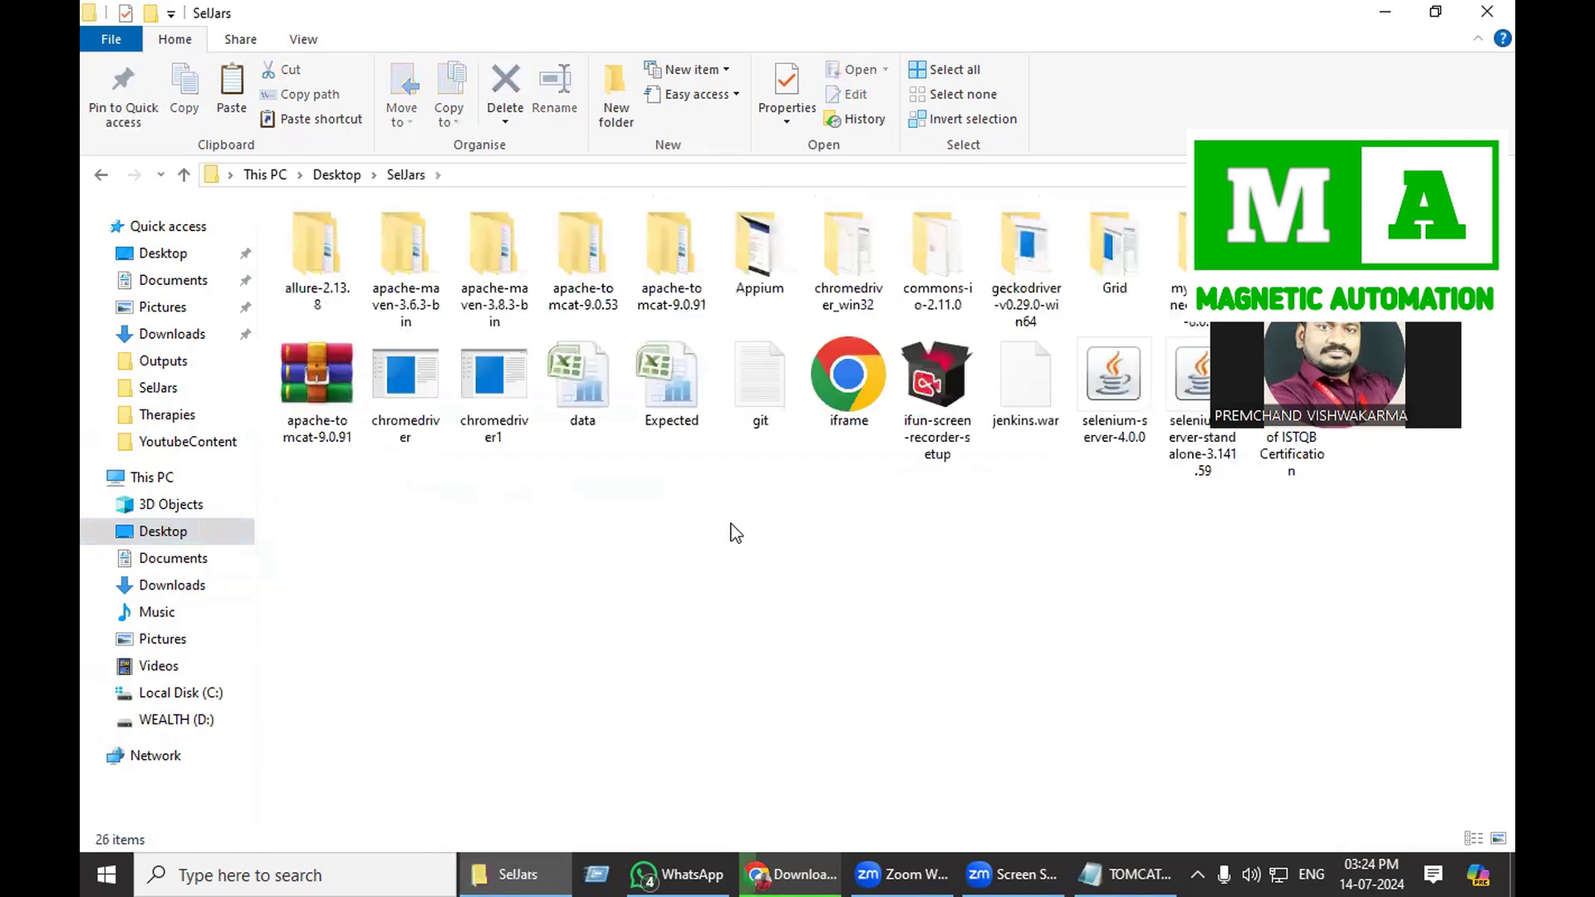
pyautogui.click(1026, 381)
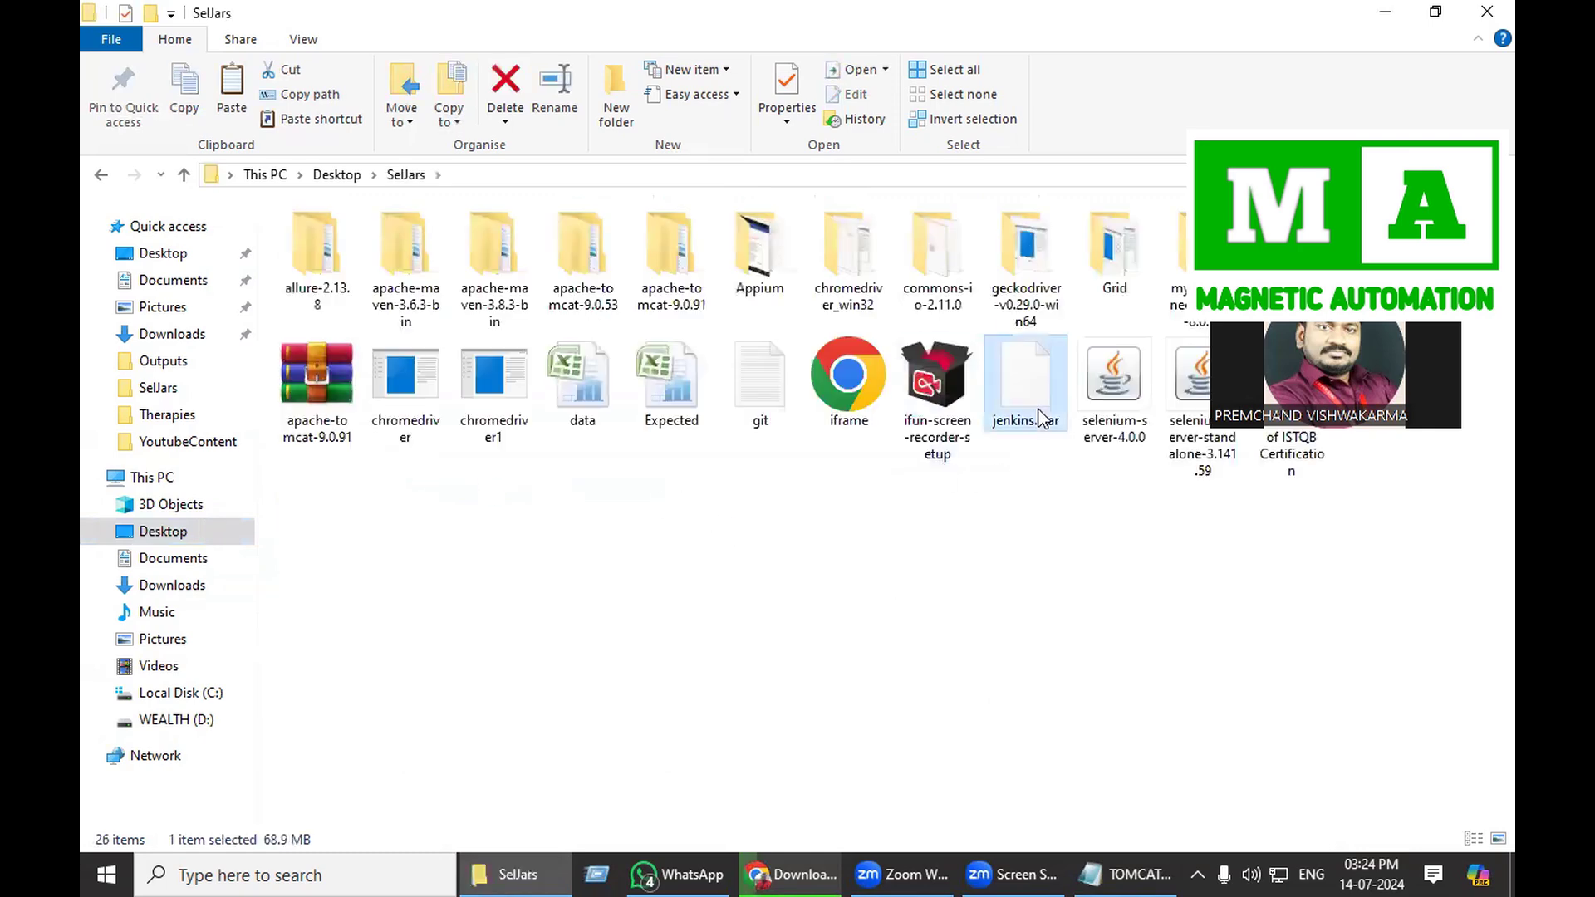
pyautogui.rightClick(1024, 381)
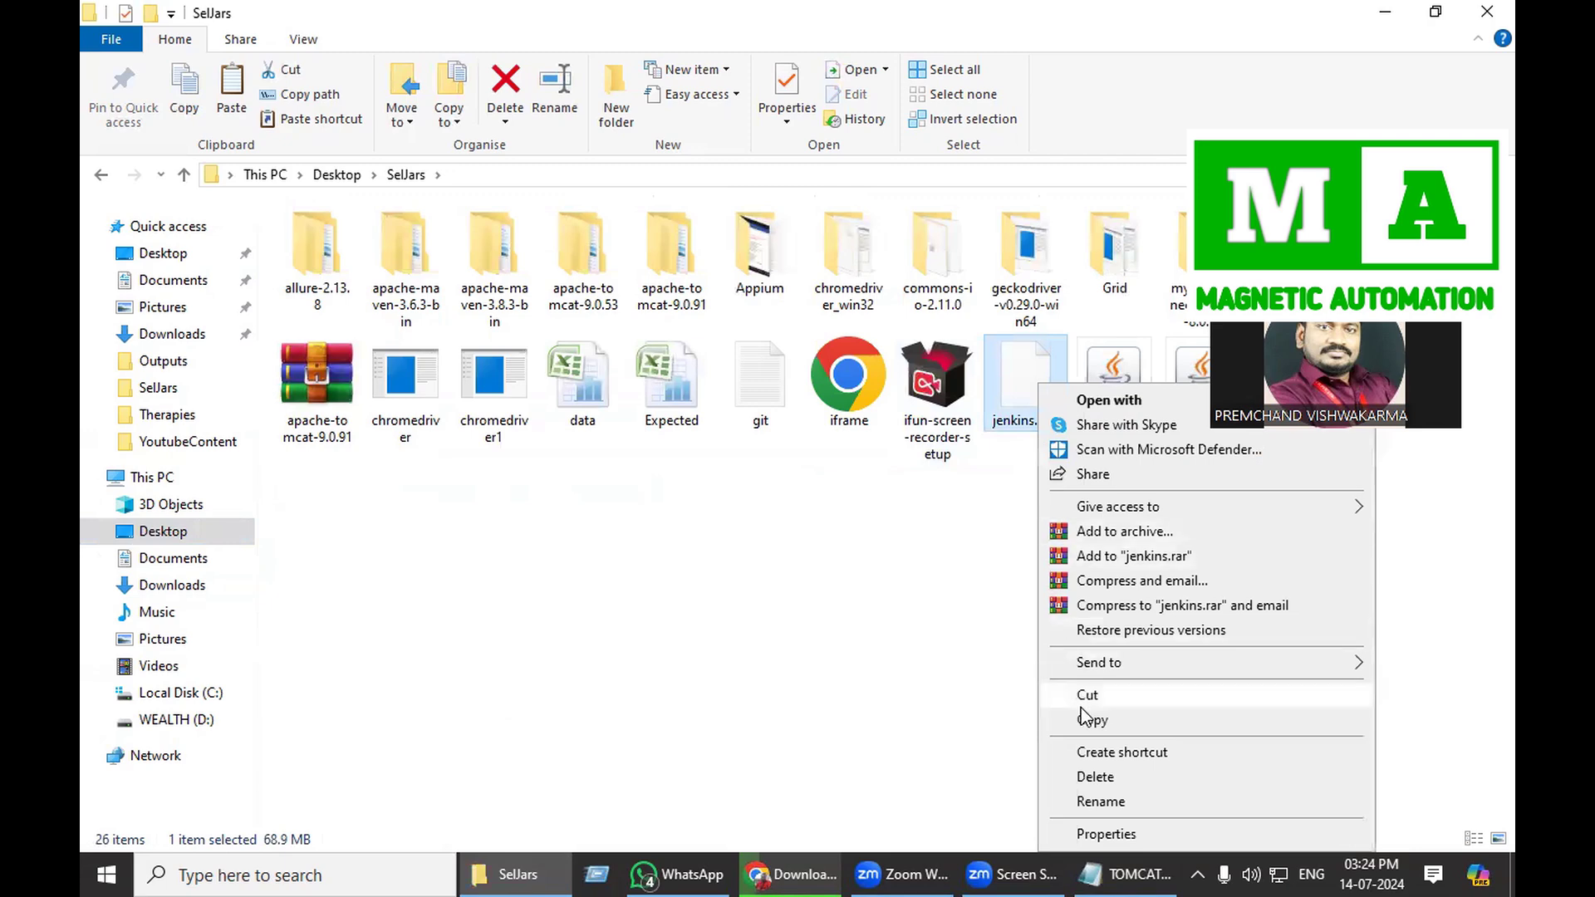
pyautogui.click(722, 467)
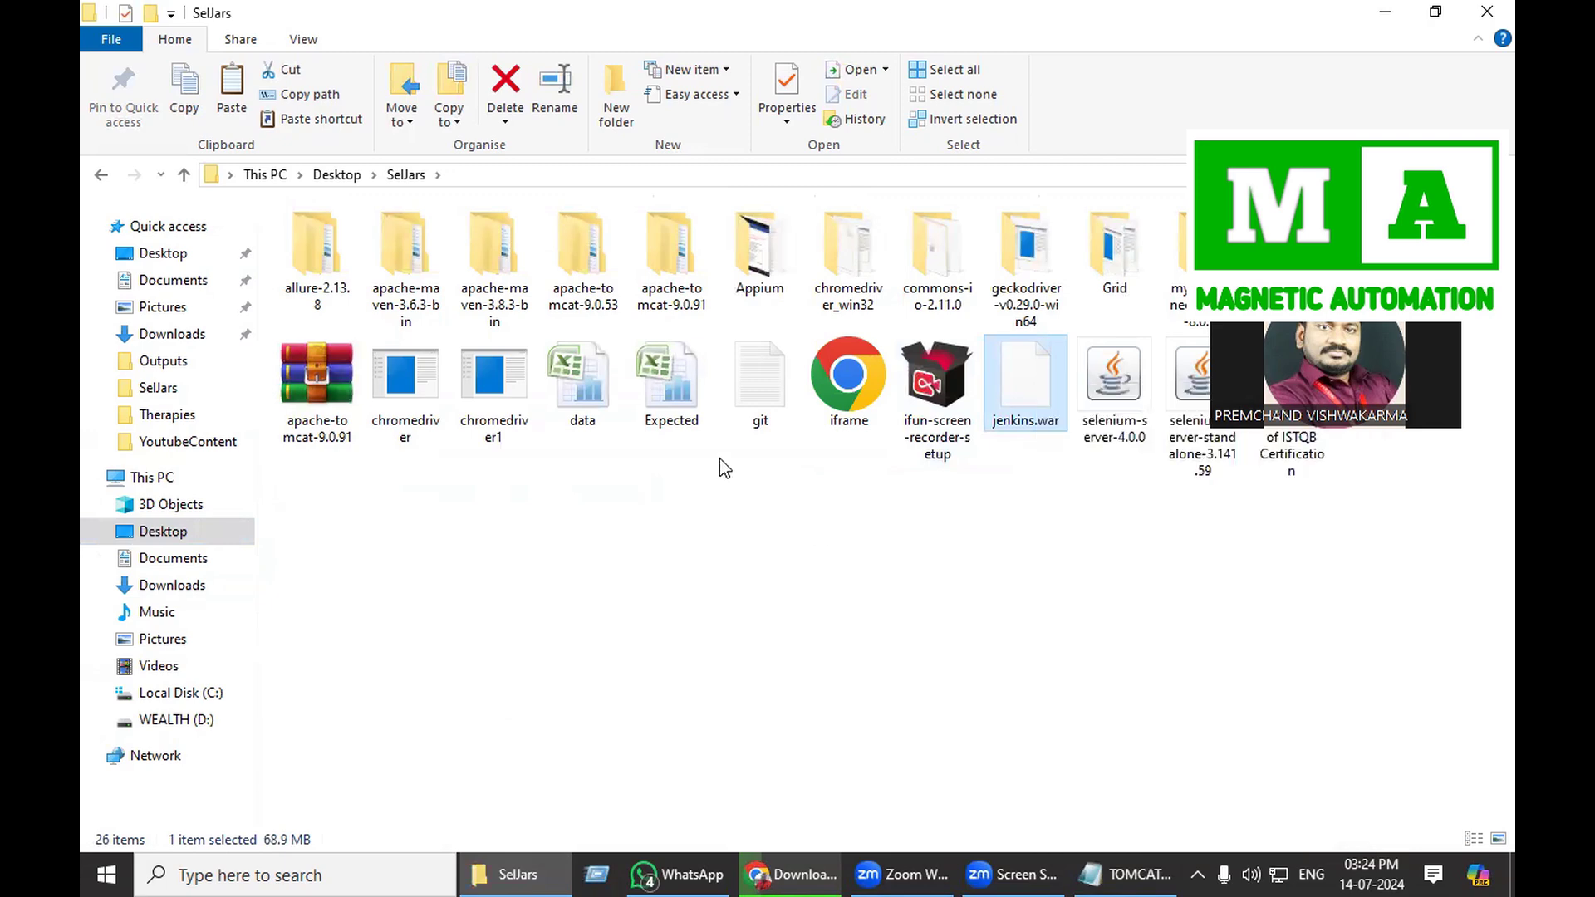
pyautogui.click(671, 250)
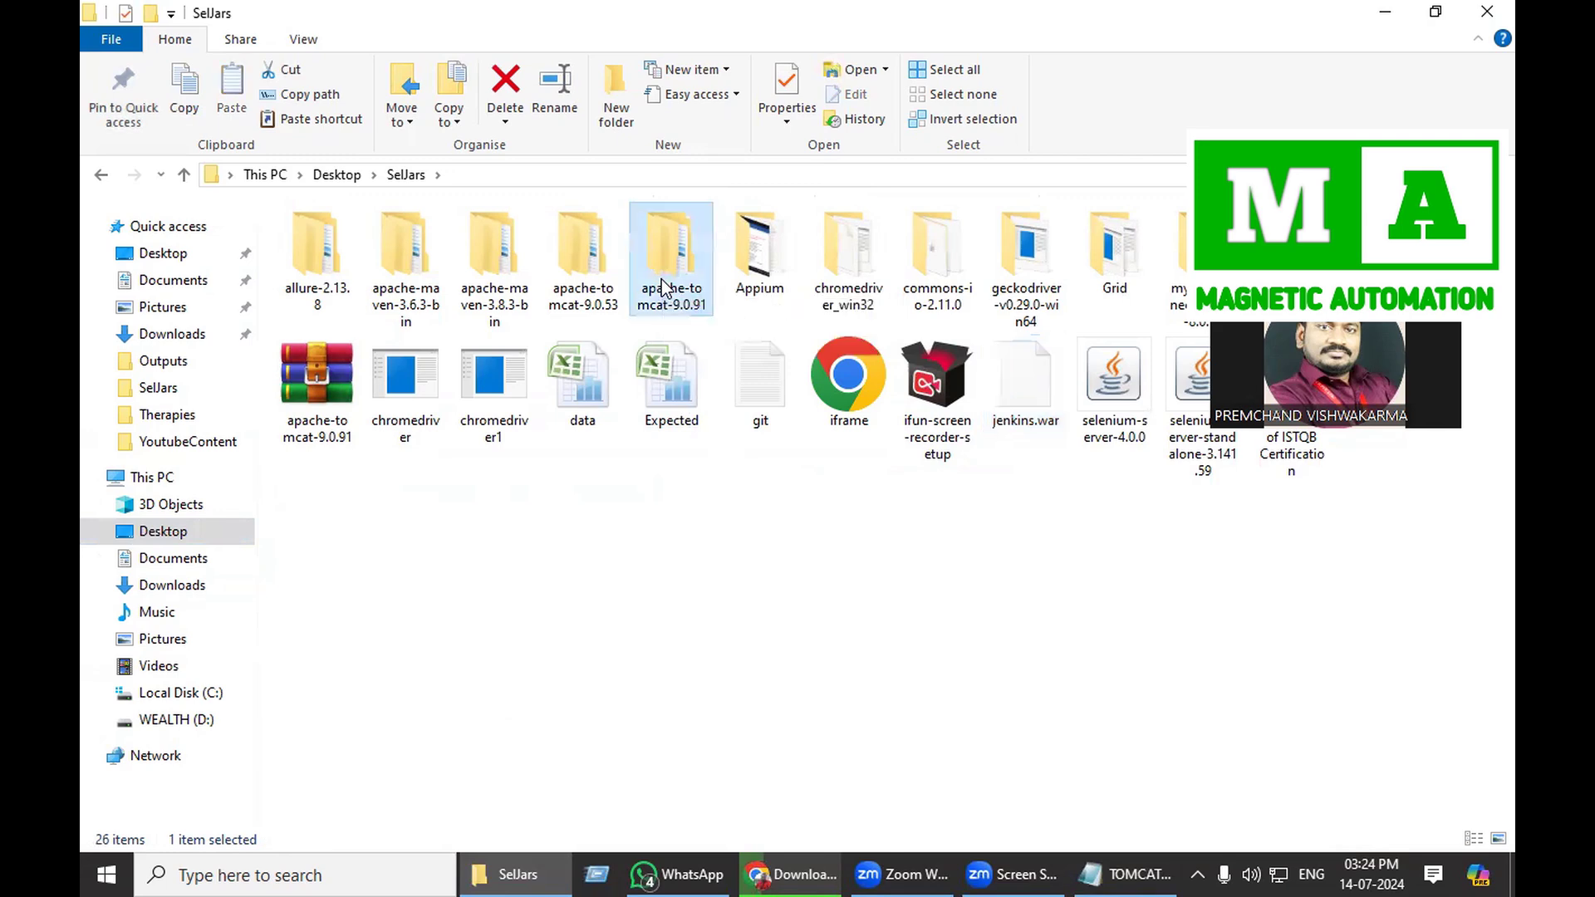
# - Paste jenkins.war into apache-tomcat-9.0.91's webapps folder, then go back to the Tomcat root
pyautogui.doubleClick(671, 244)
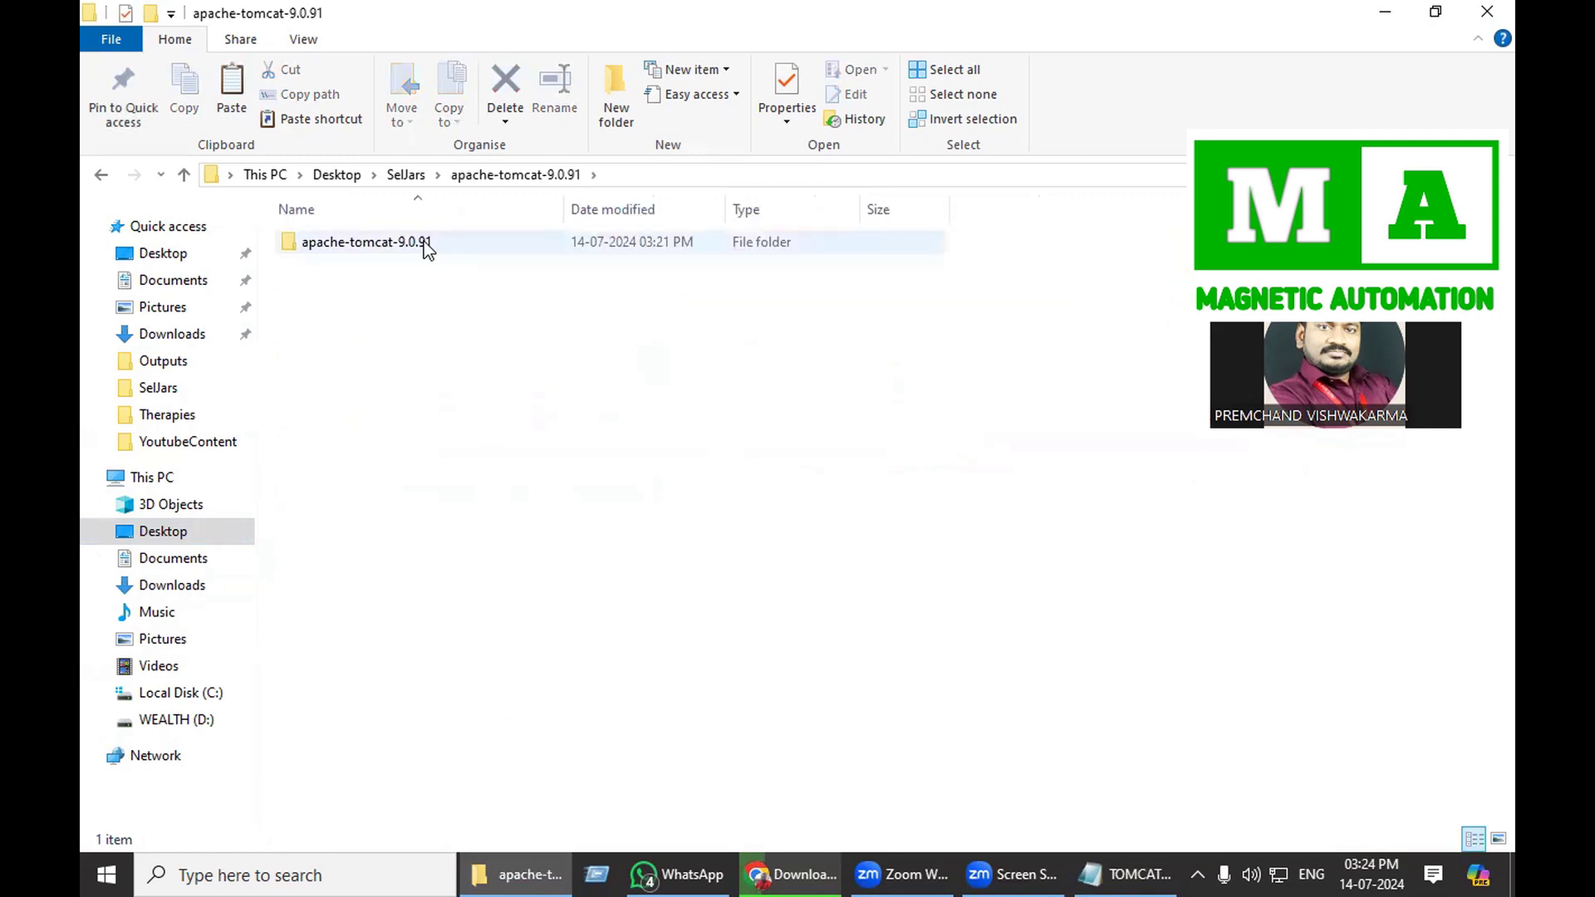
pyautogui.doubleClick(366, 242)
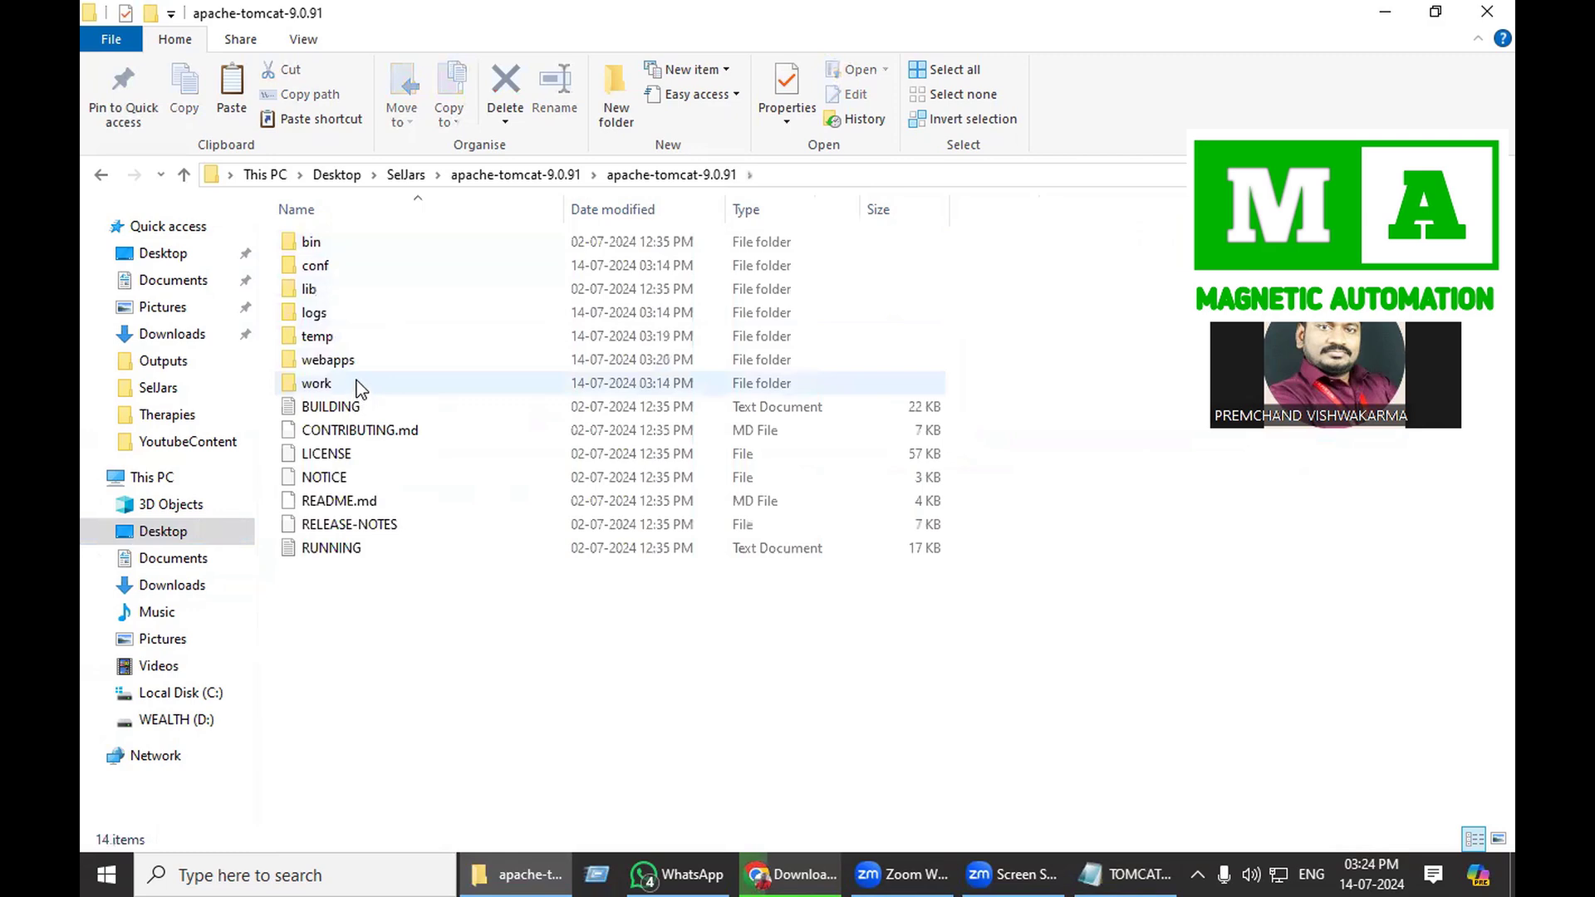
pyautogui.moveTo(366, 364)
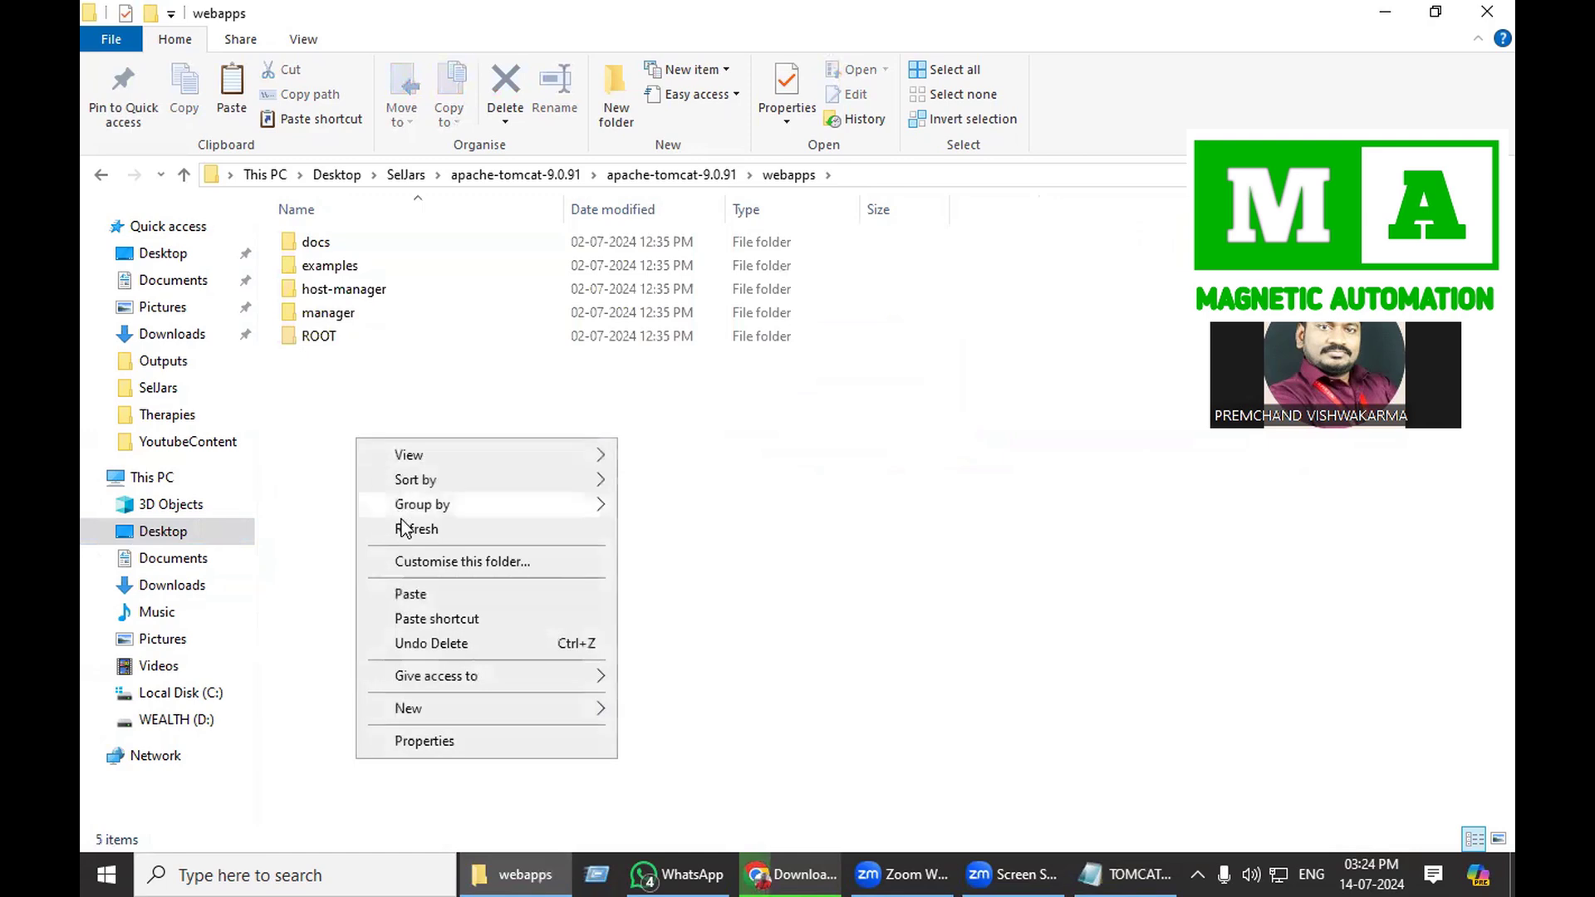
pyautogui.click(443, 612)
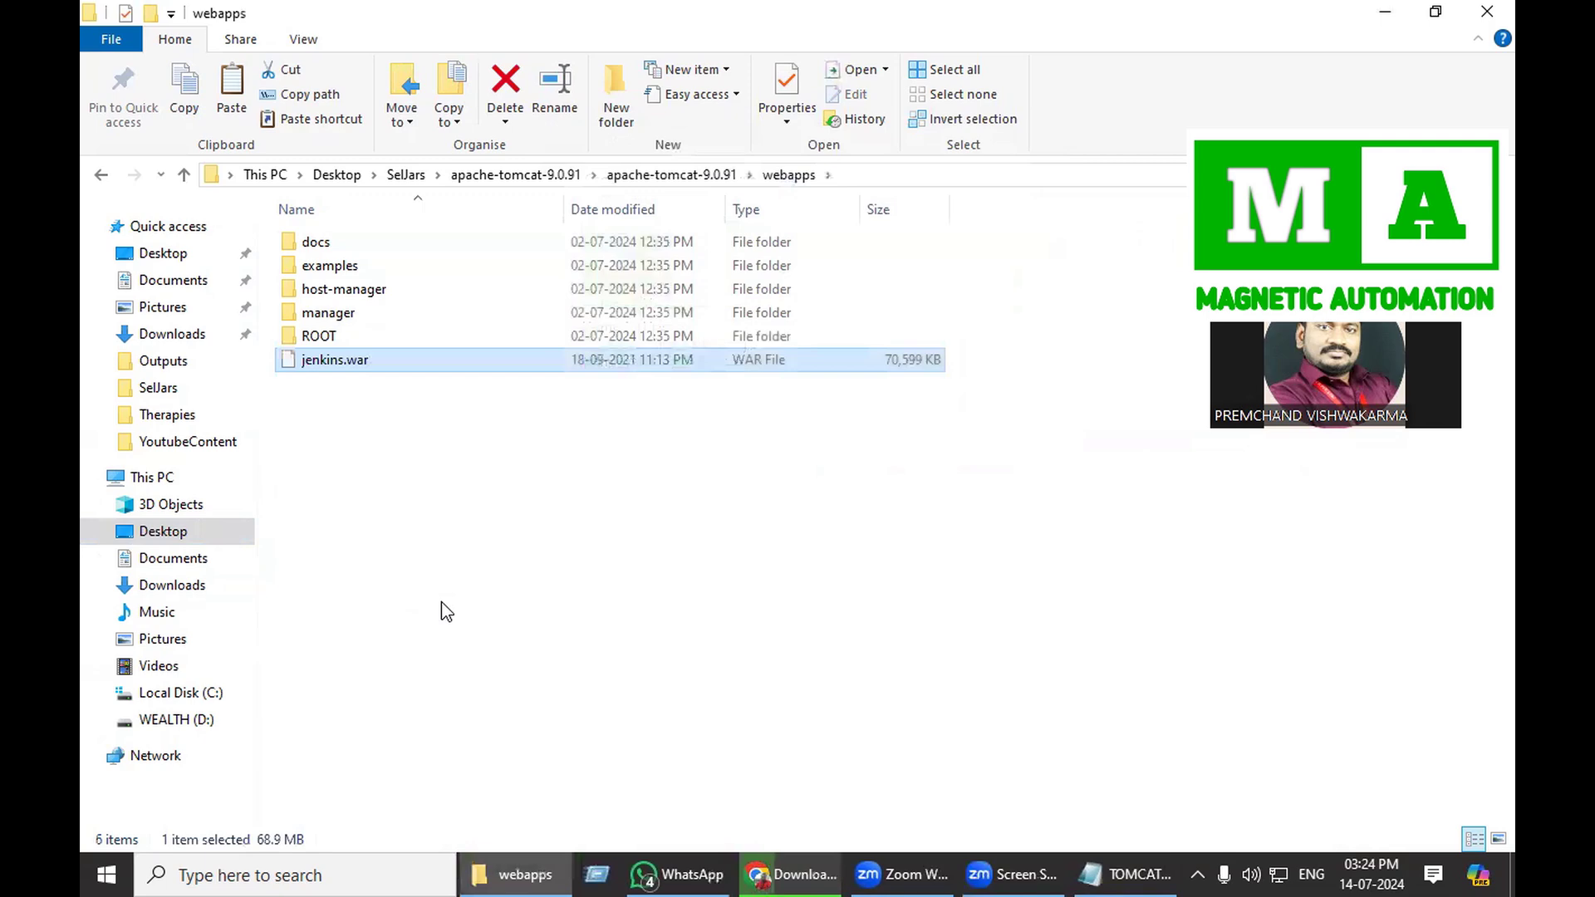
pyautogui.click(670, 174)
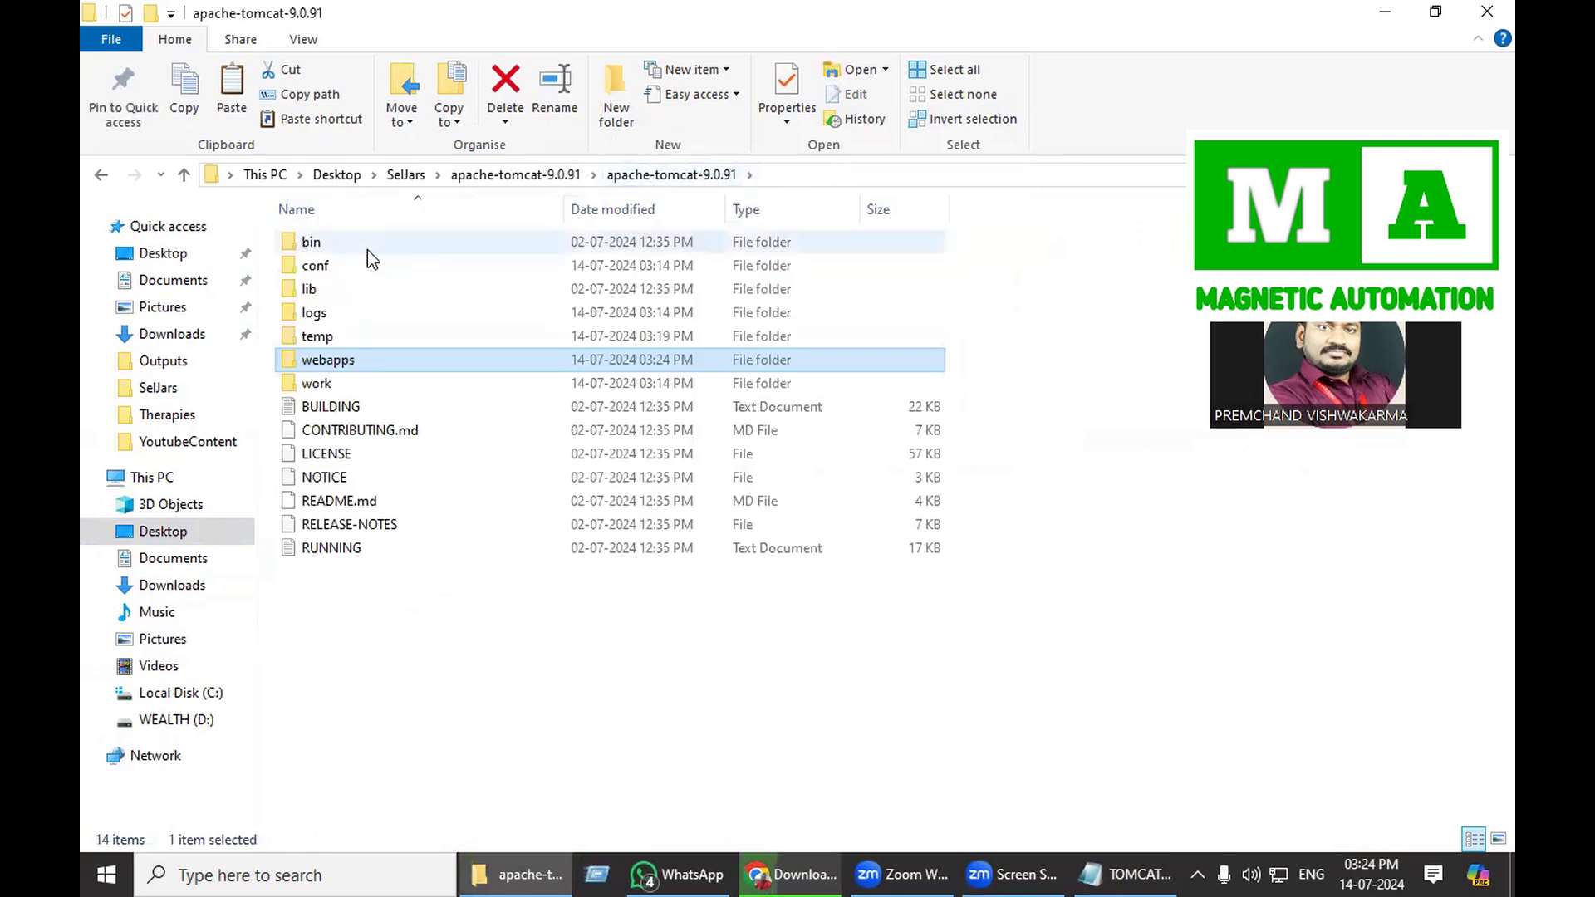
# - Open Tomcat's bin folder and select the startup batch file
pyautogui.doubleClick(312, 241)
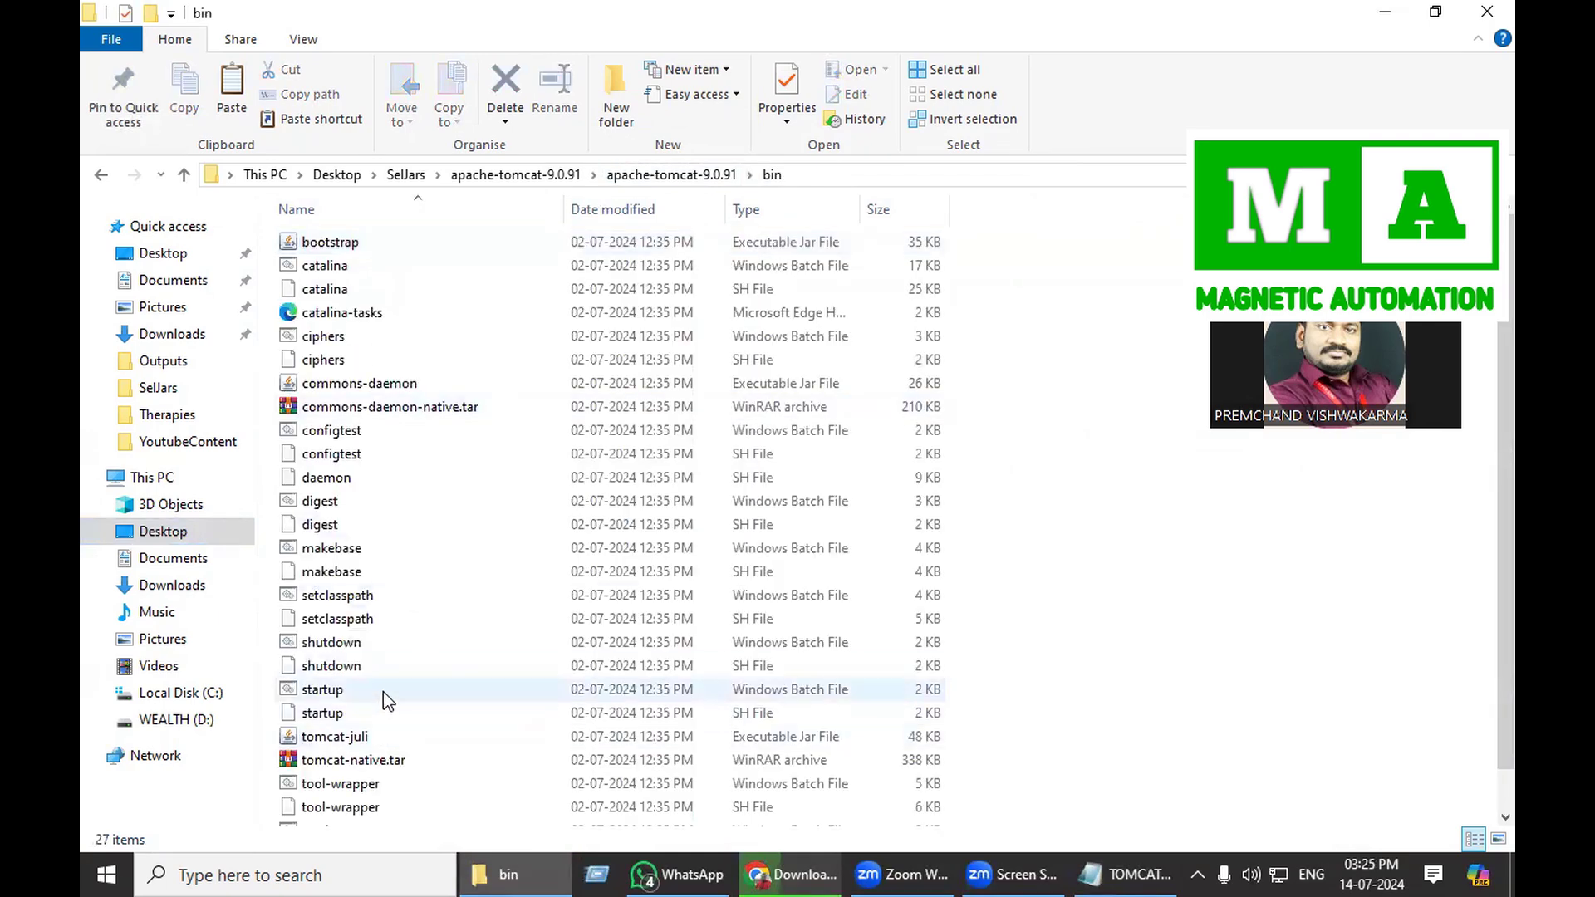
pyautogui.click(321, 690)
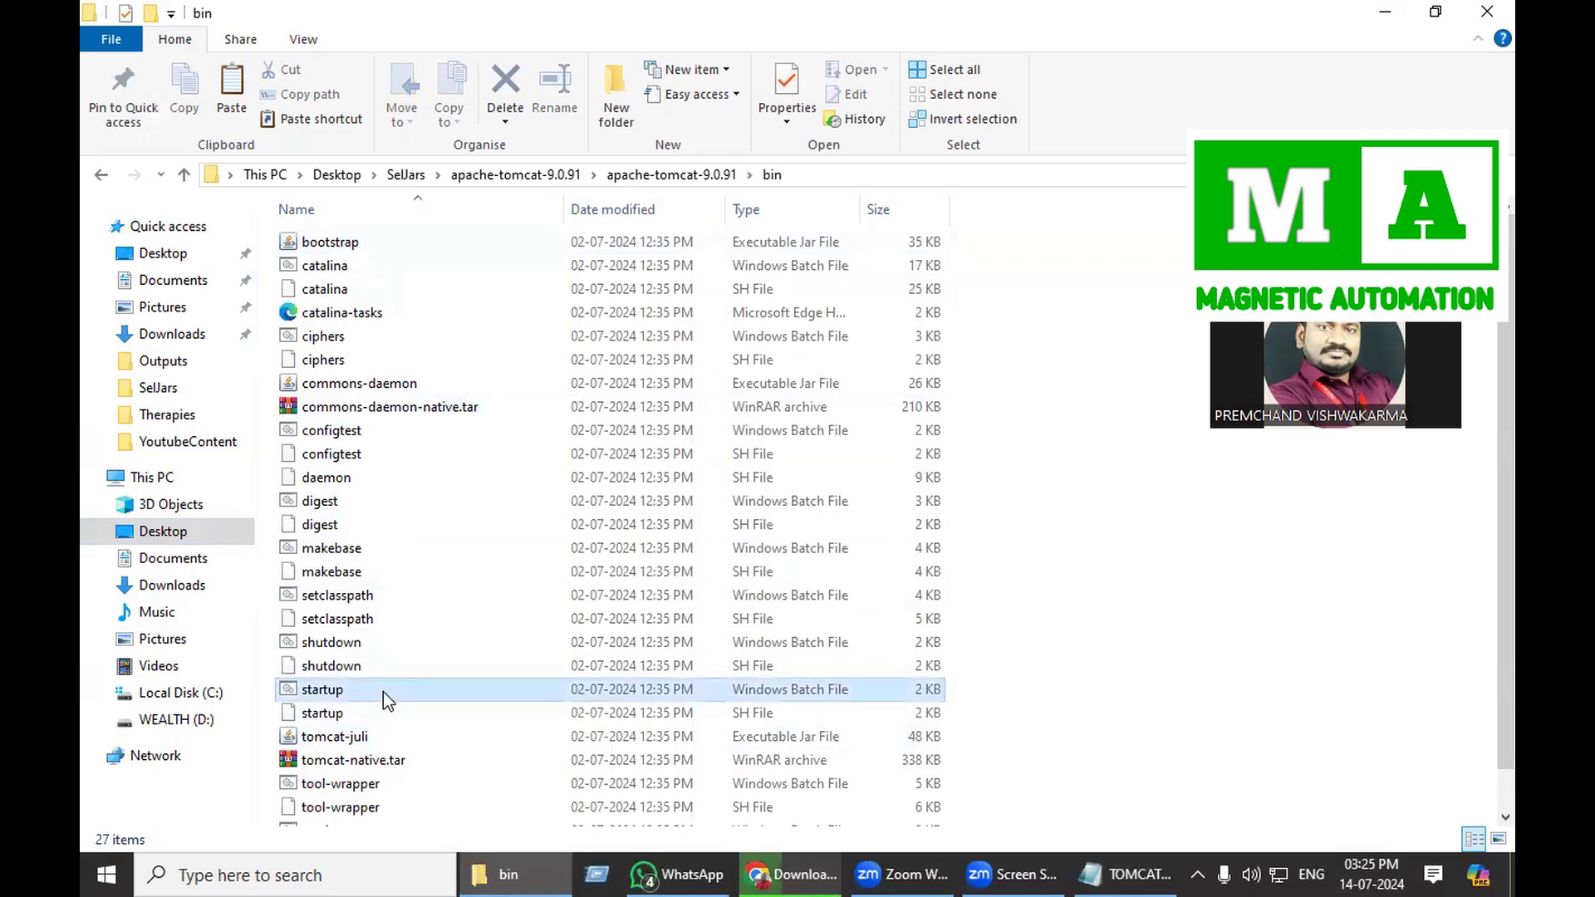
pyautogui.click(322, 689)
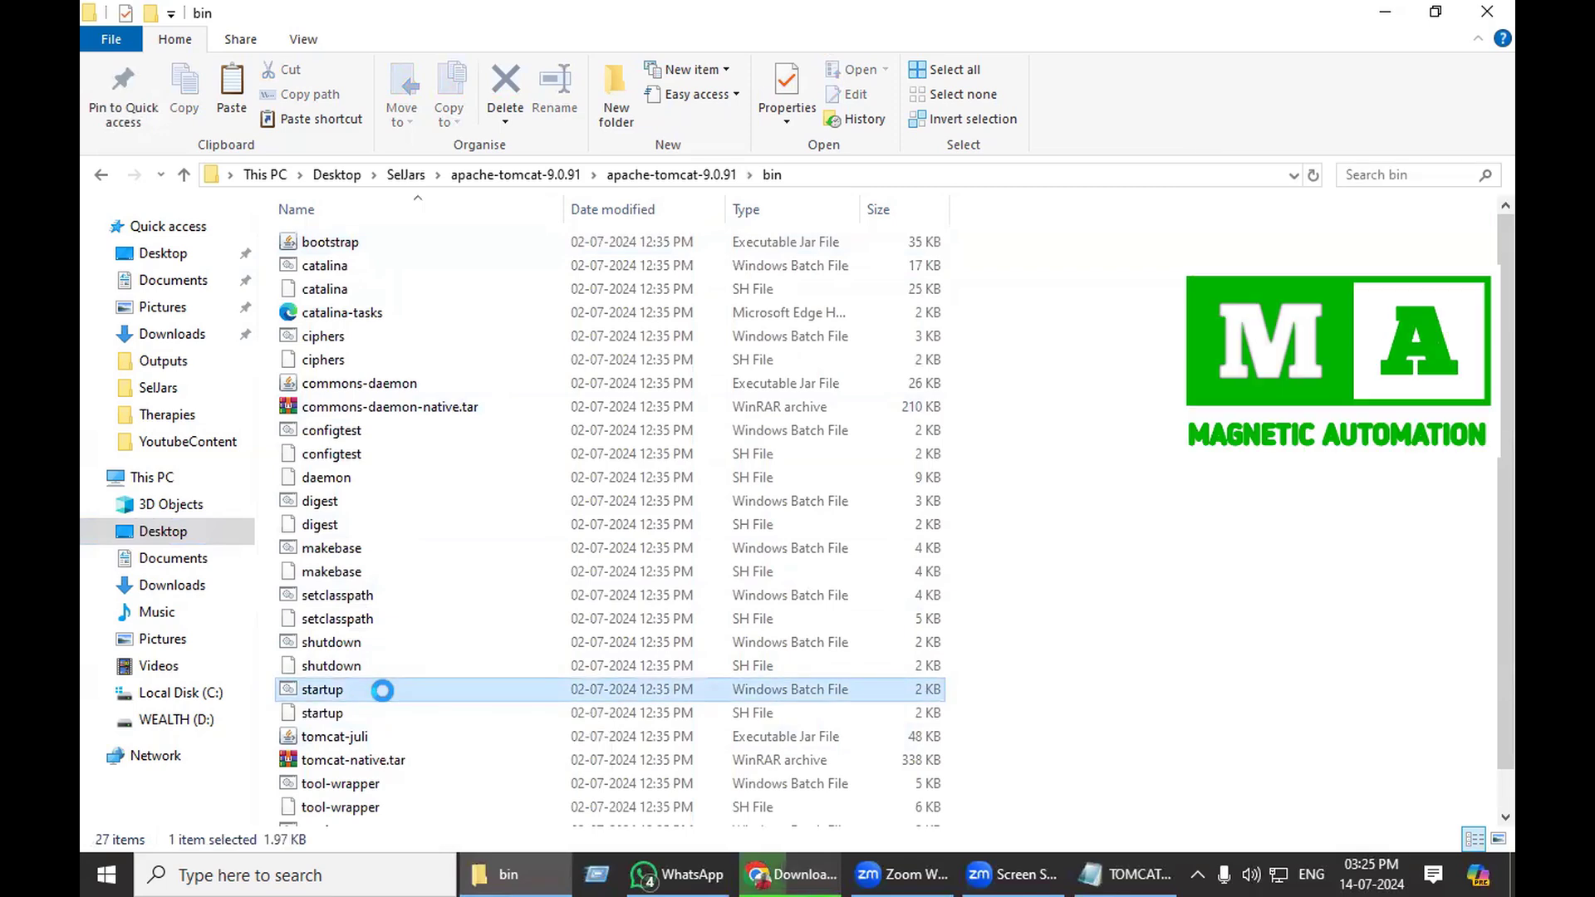
pyautogui.moveTo(559, 807)
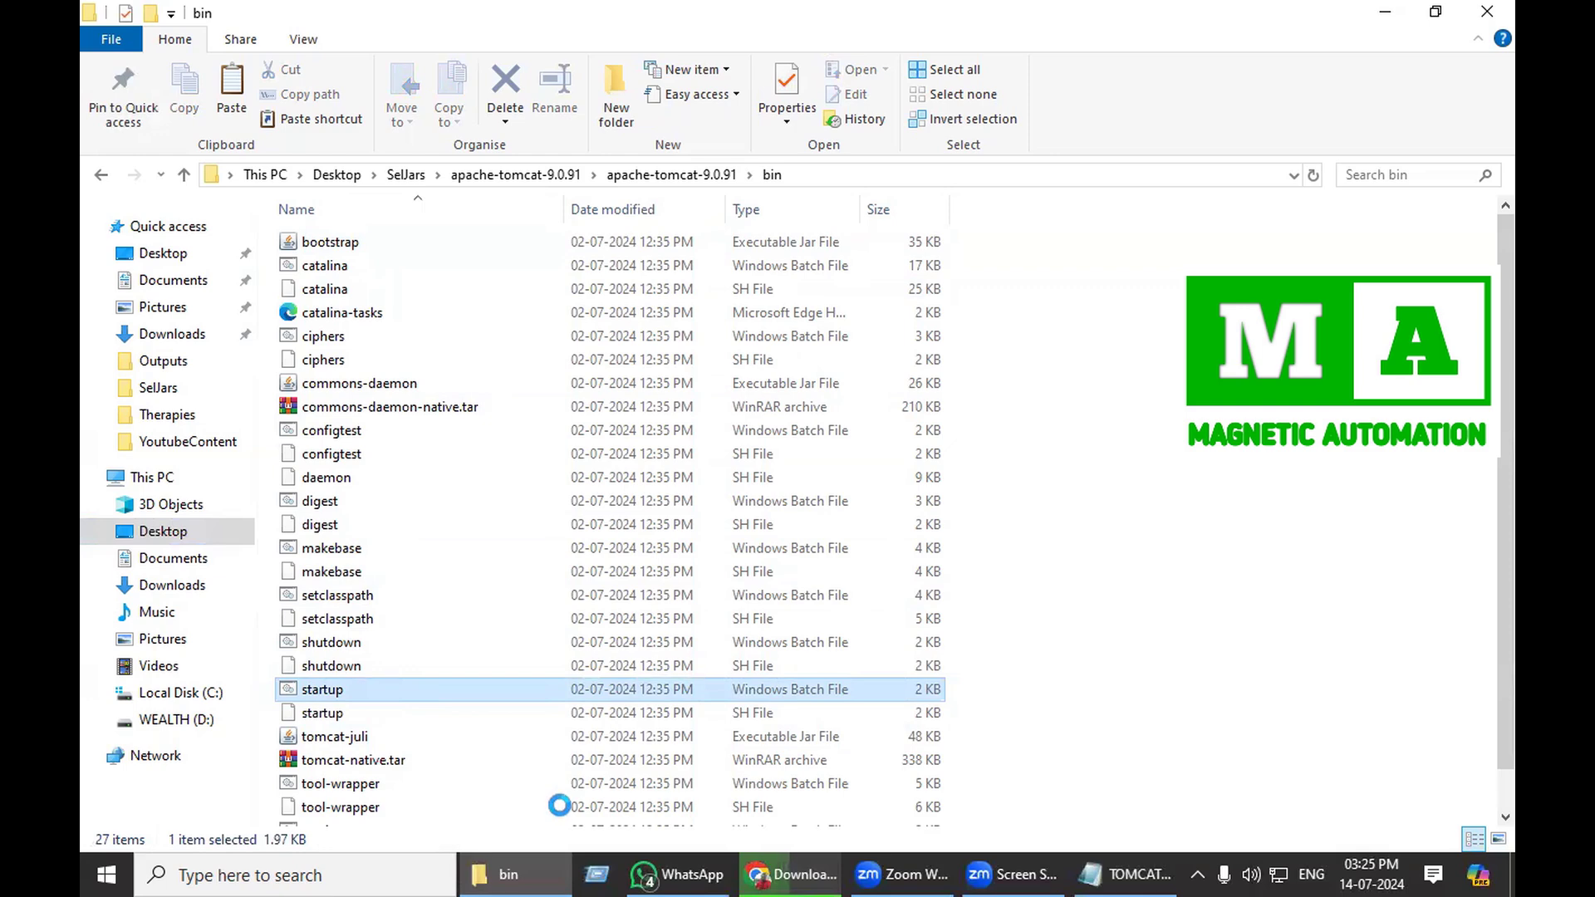
pyautogui.moveTo(753, 847)
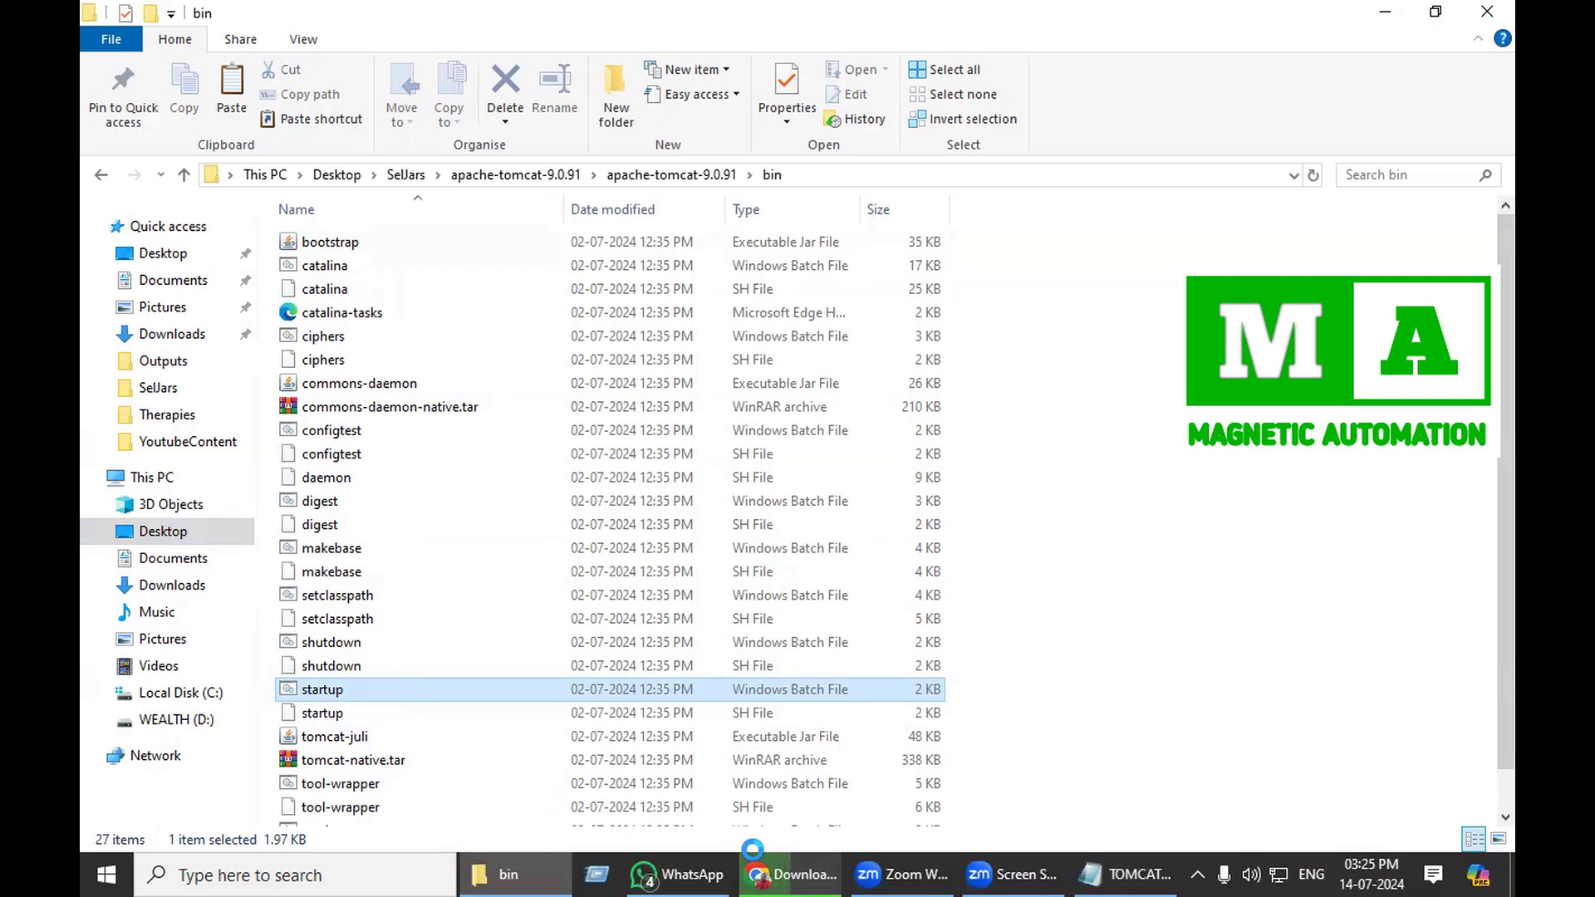
# - Run startup.bat and scroll the console log to 'Jenkins is fully up and running'
pyautogui.doubleClick(322, 689)
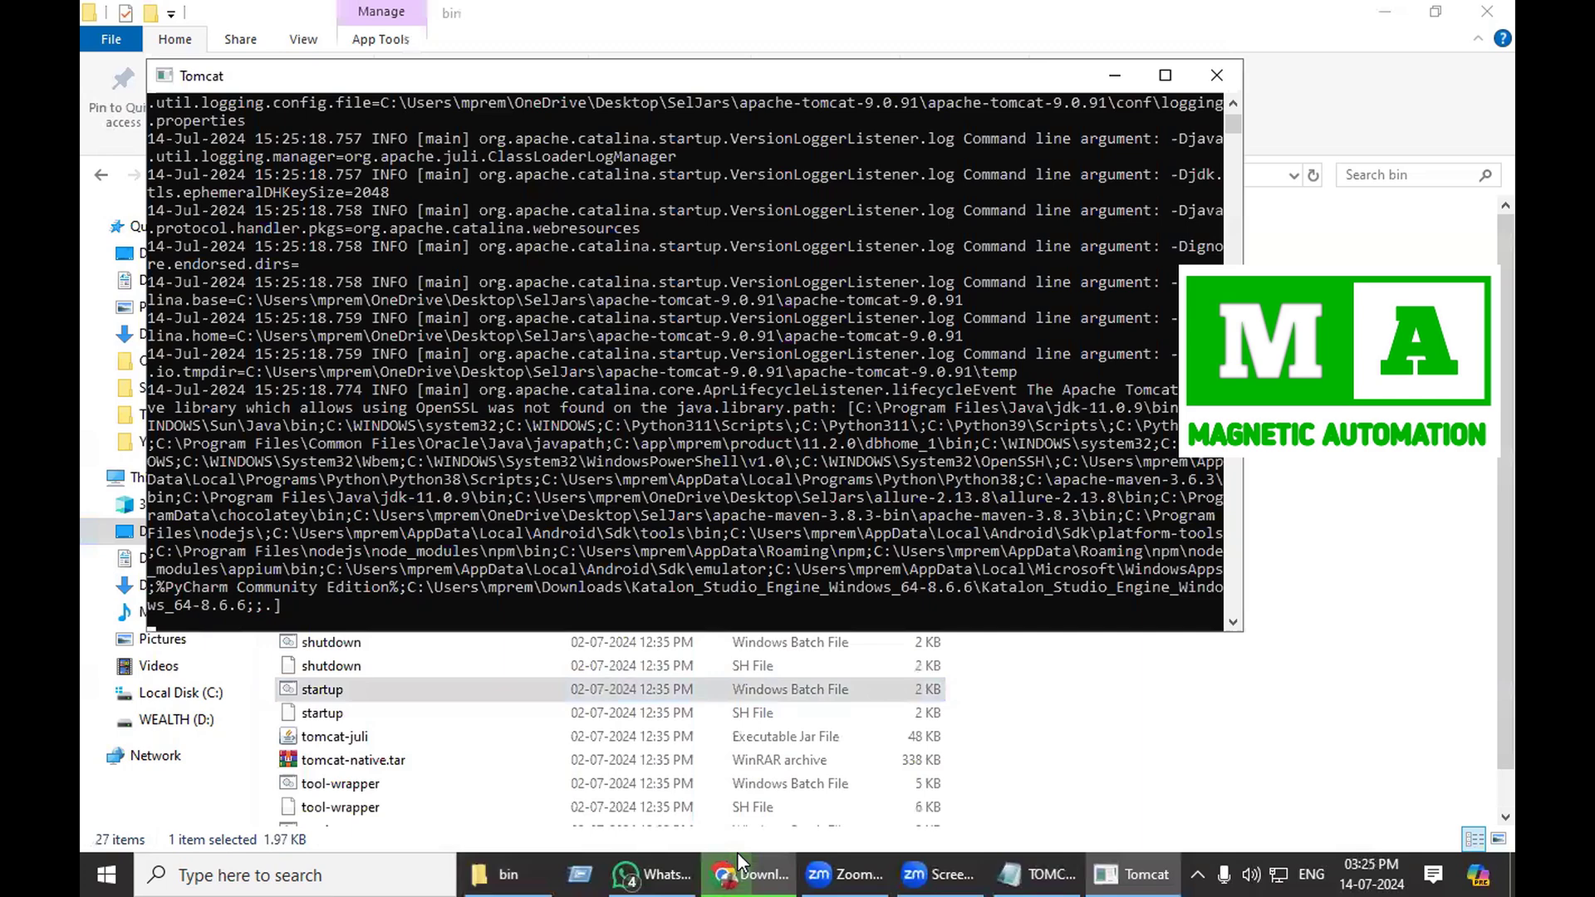
pyautogui.scroll(-3)
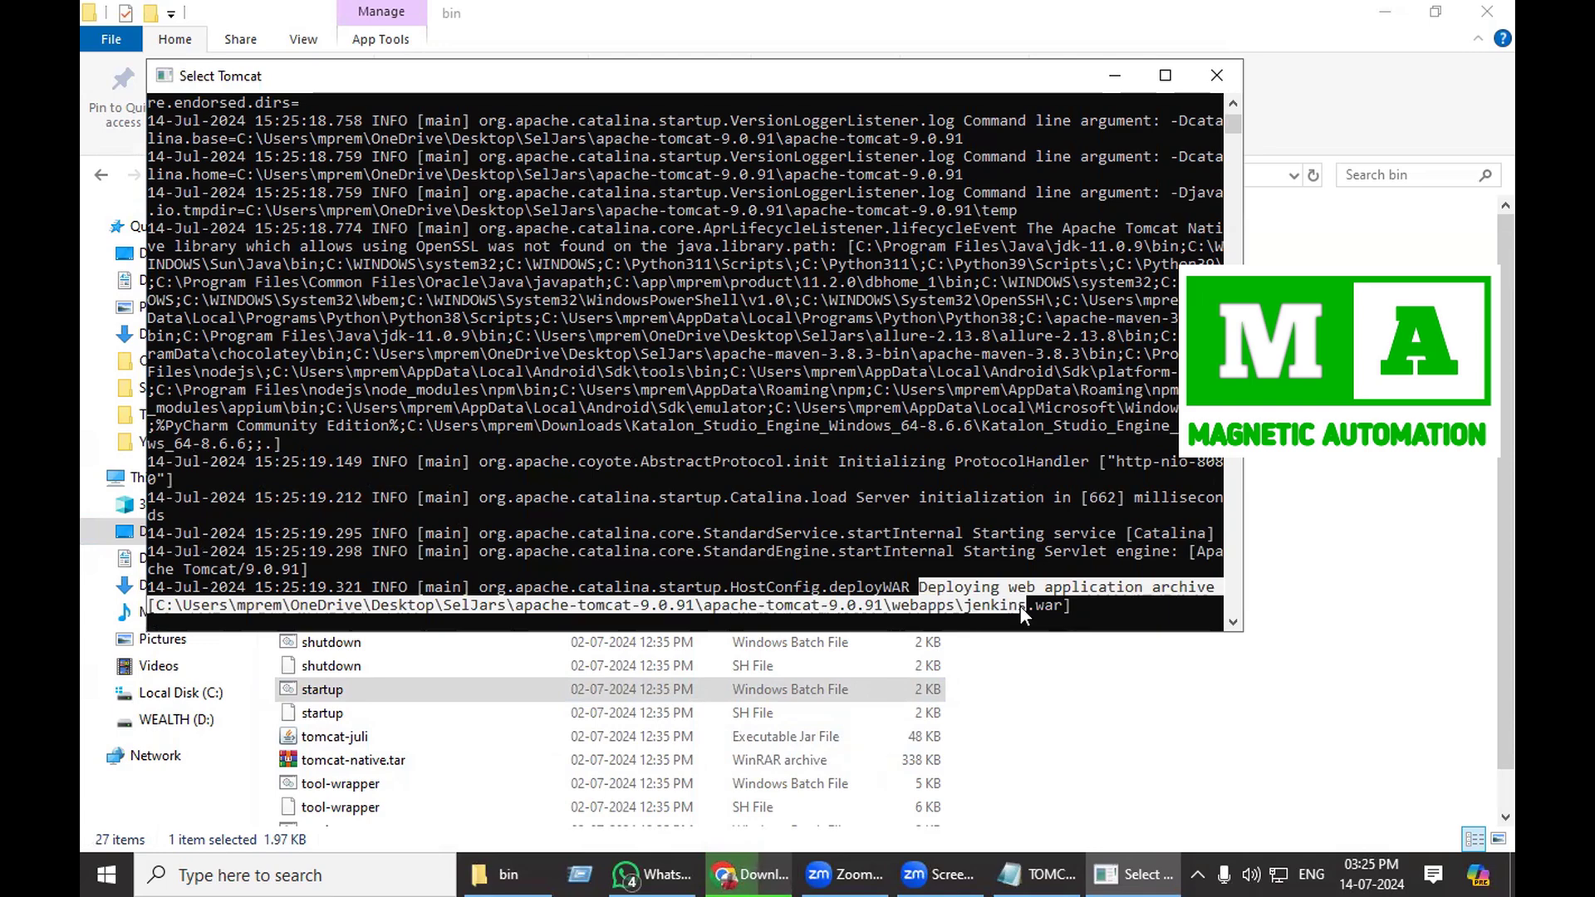
pyautogui.scroll(-3)
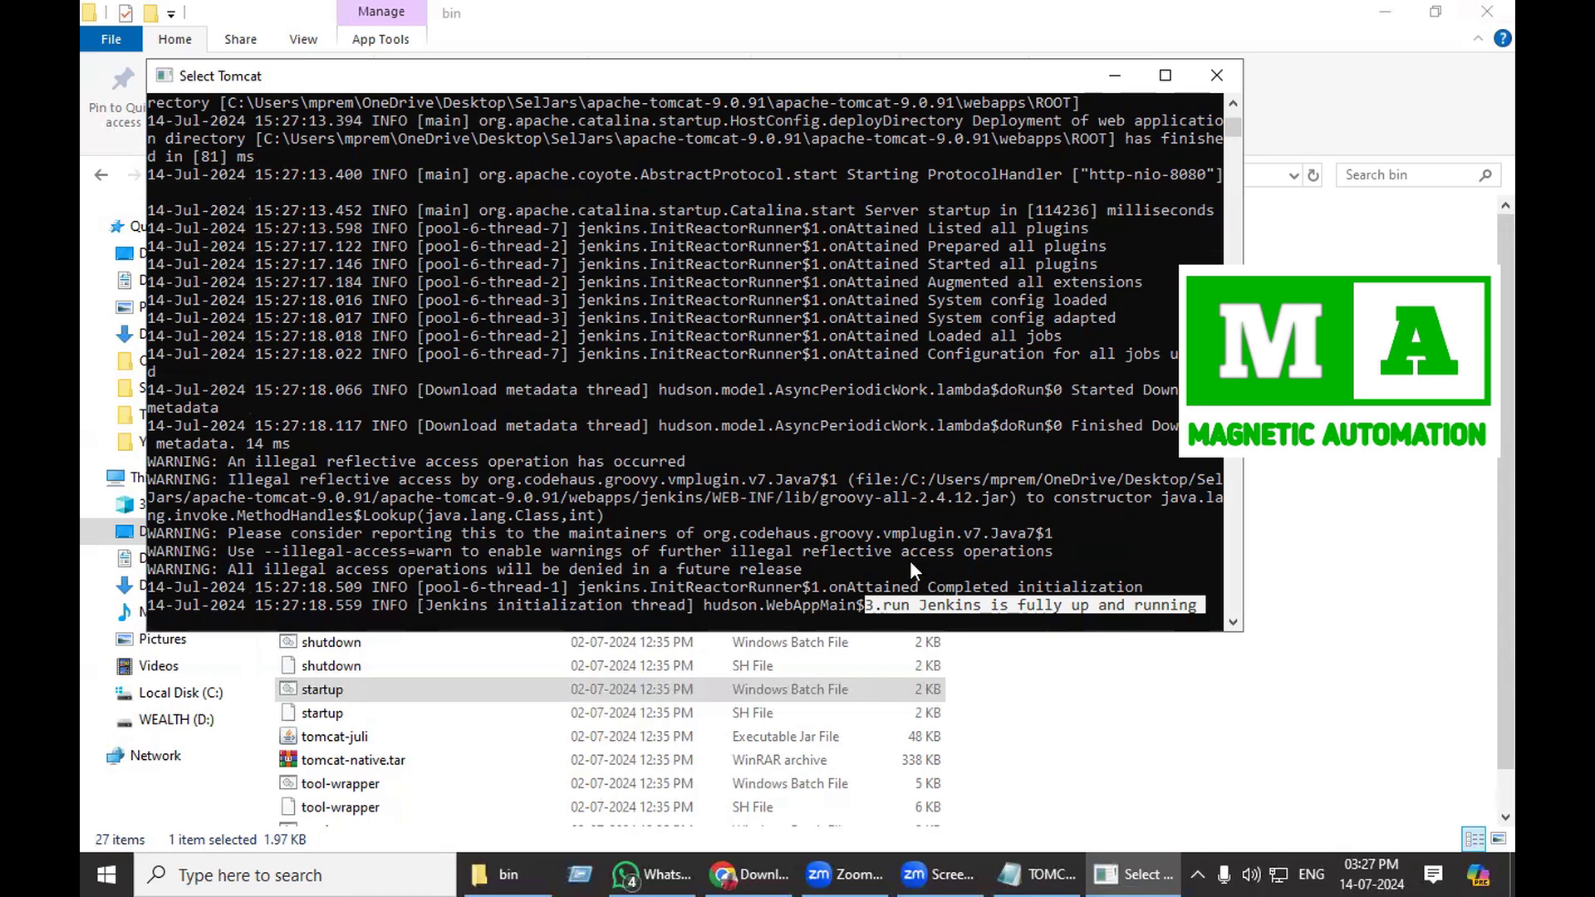
pyautogui.moveTo(843, 665)
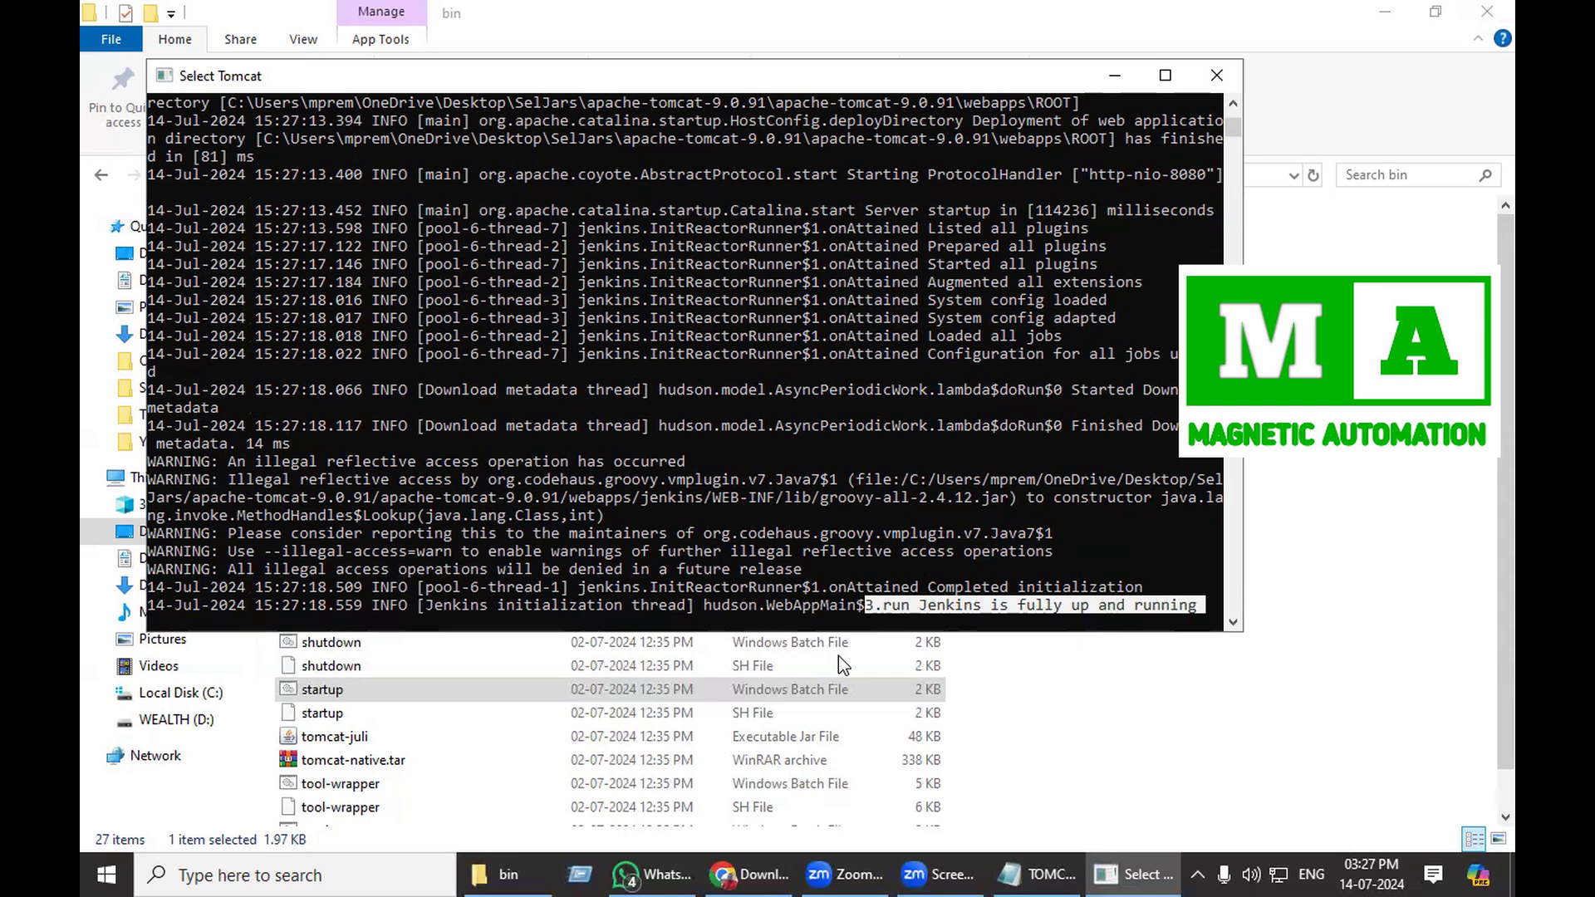
pyautogui.moveTo(723, 874)
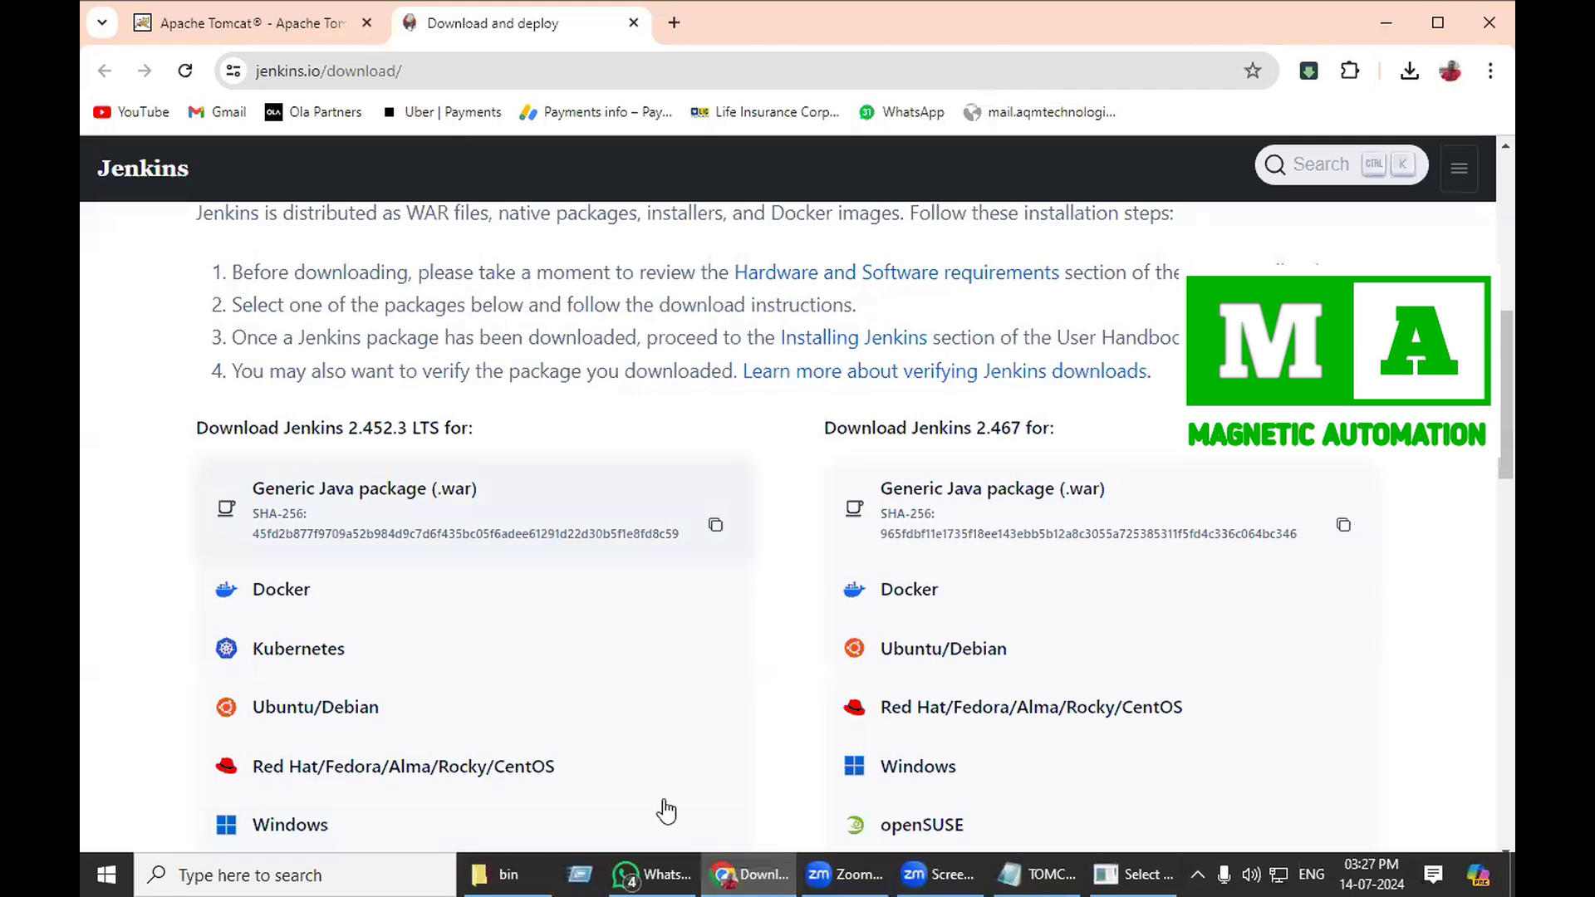
pyautogui.moveTo(507, 875)
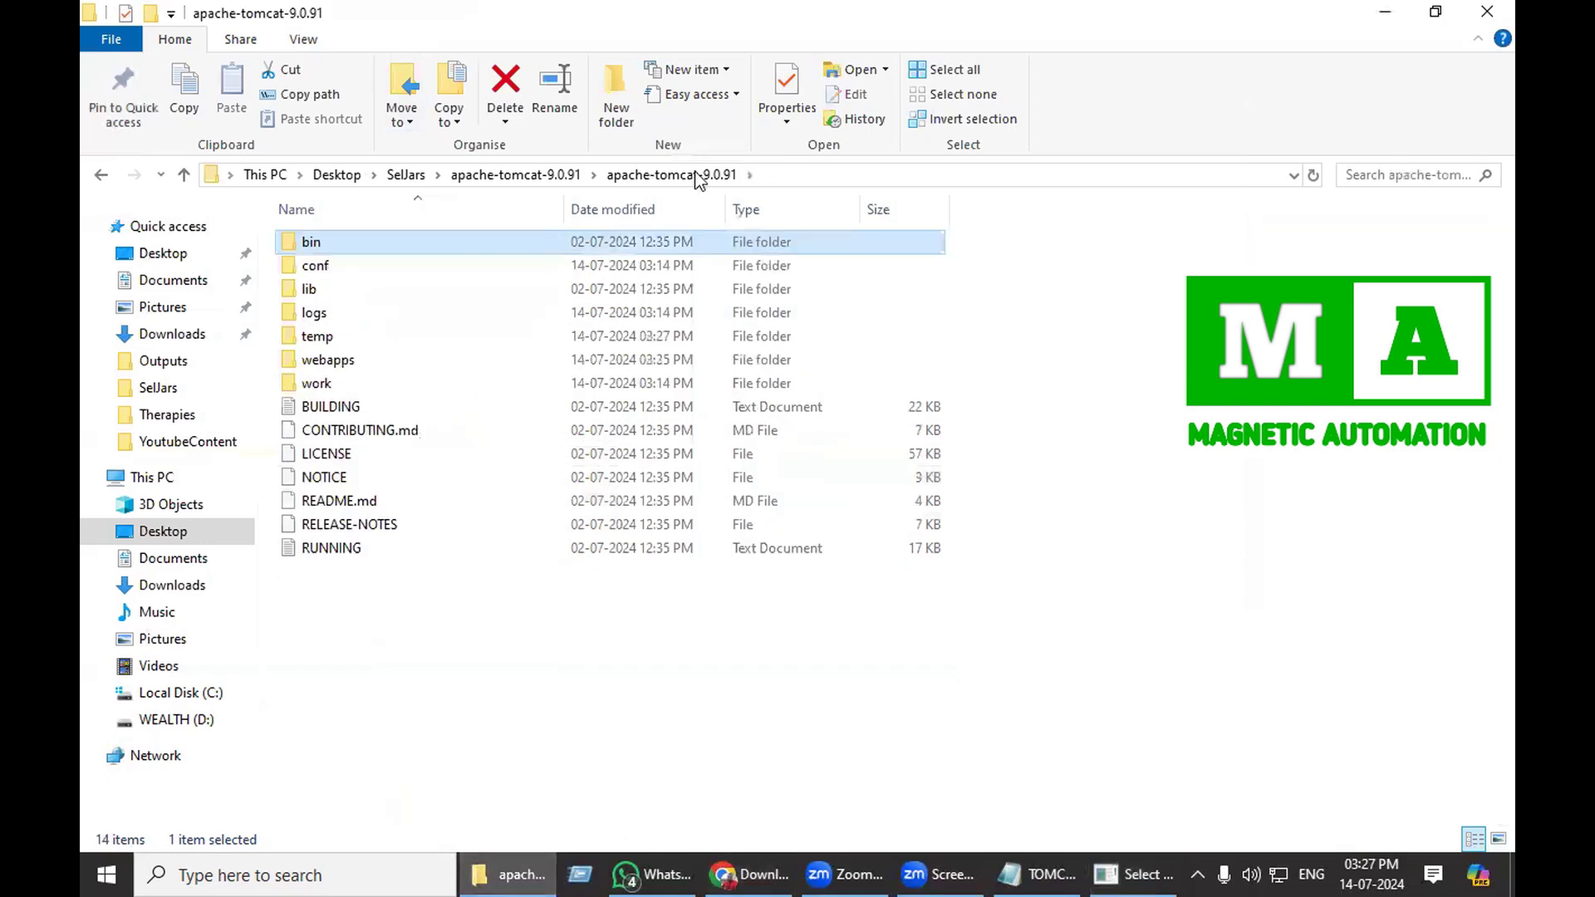
# - Open webapps to verify the extracted jenkins folder sits beside jenkins.war
pyautogui.doubleClick(328, 359)
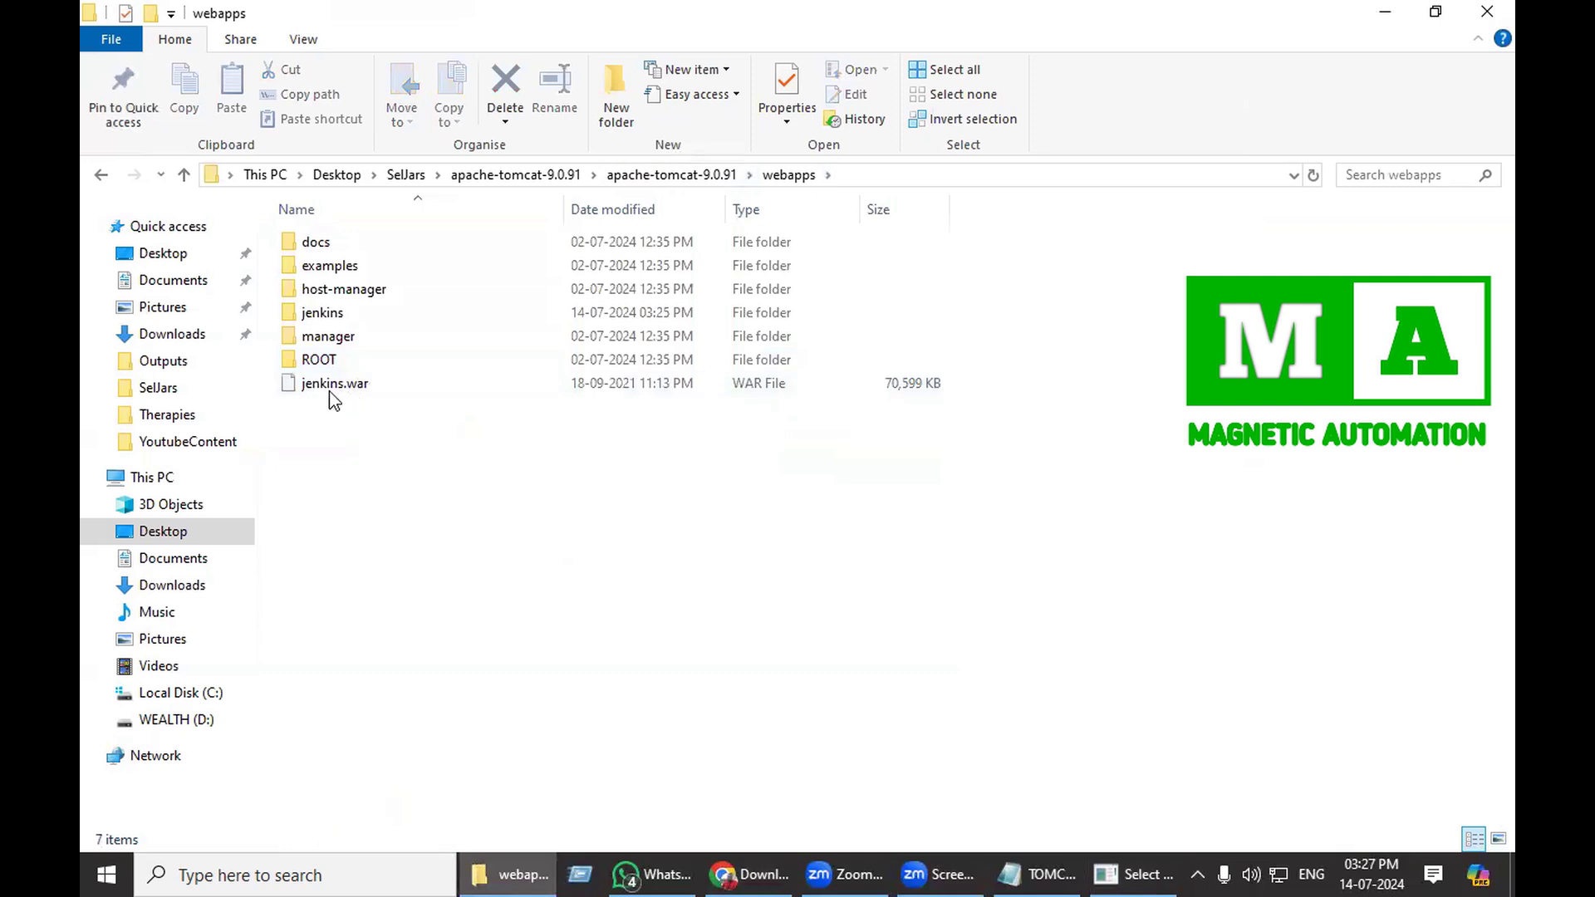
pyautogui.moveTo(364, 394)
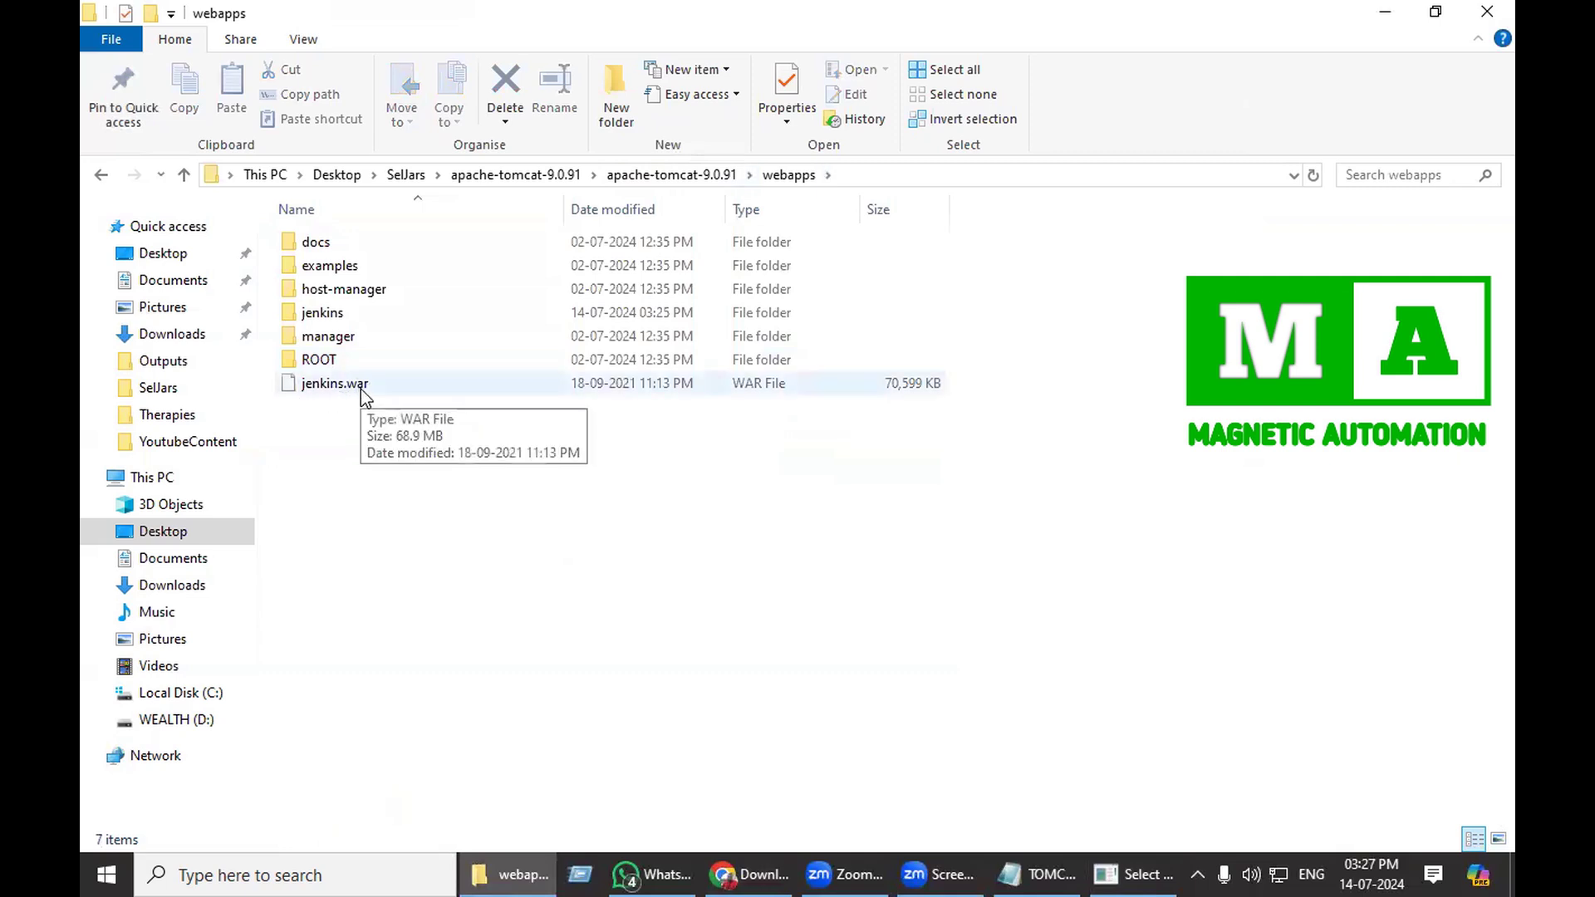
pyautogui.moveTo(385, 330)
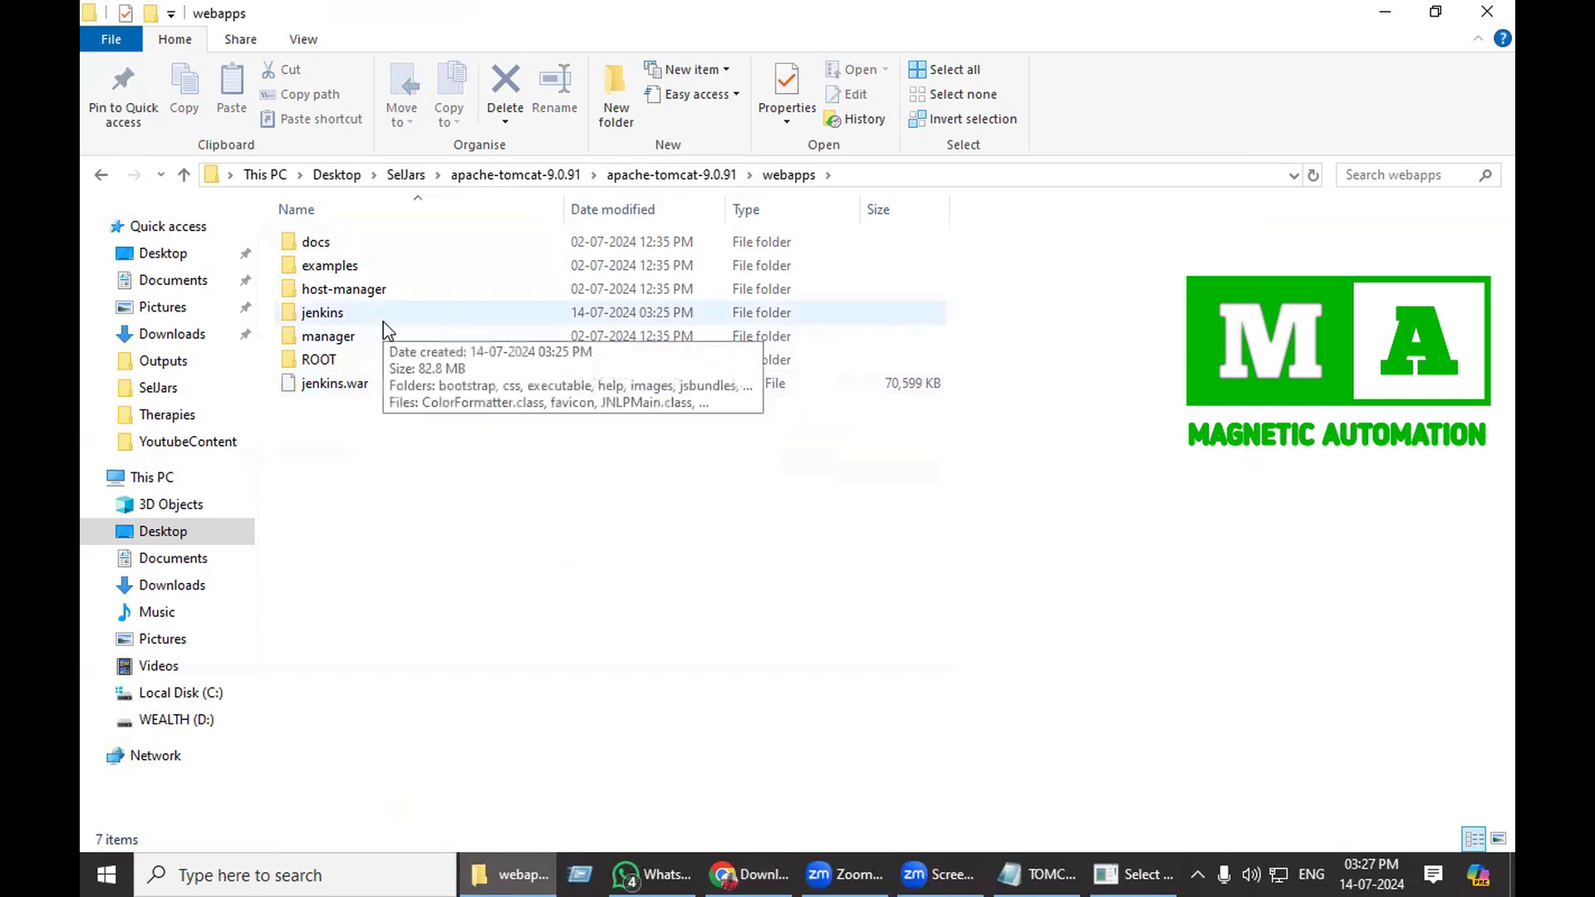
pyautogui.moveTo(729, 811)
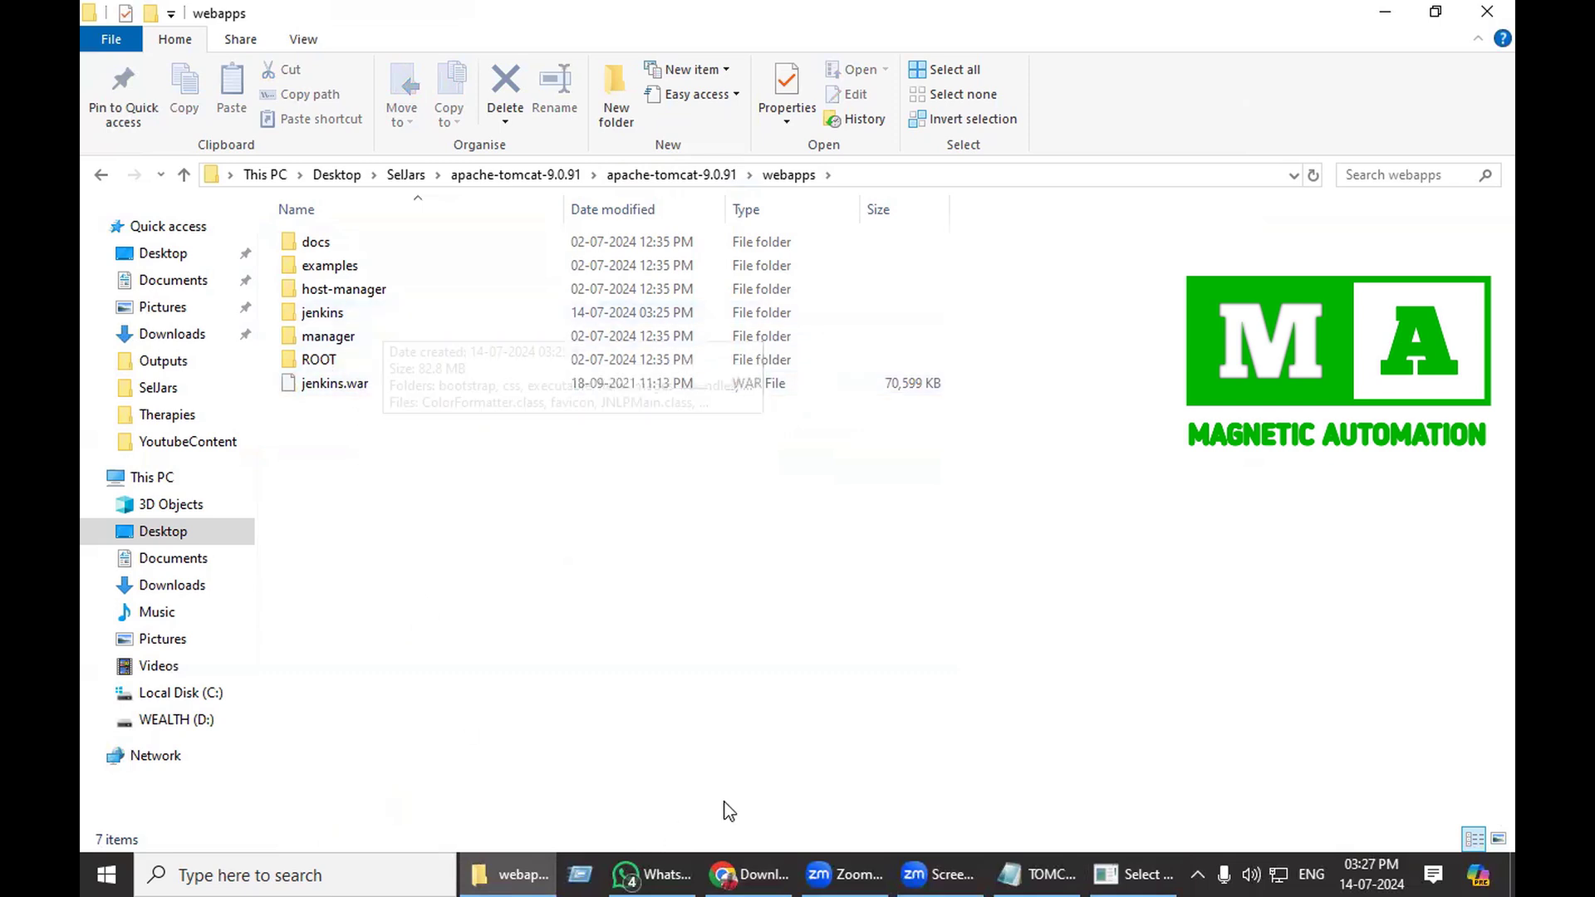
# - Enter localhost:8080/jenkins in Chrome's address bar to load the Jenkins sign-in page
pyautogui.click(748, 875)
pyautogui.write('localhost:8080')
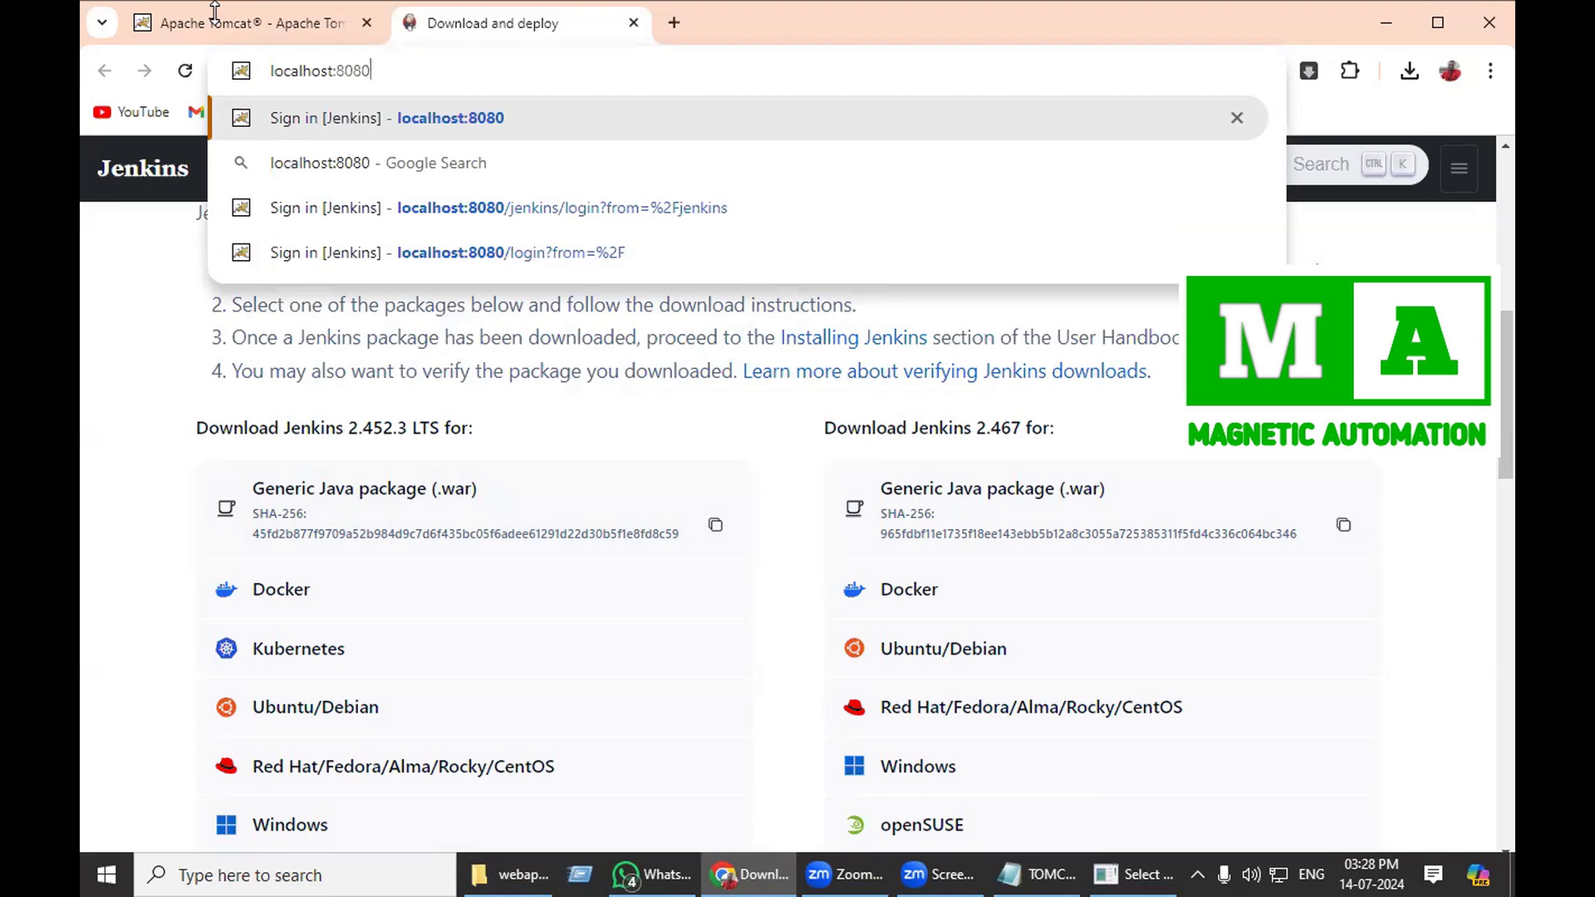
pyautogui.write('/')
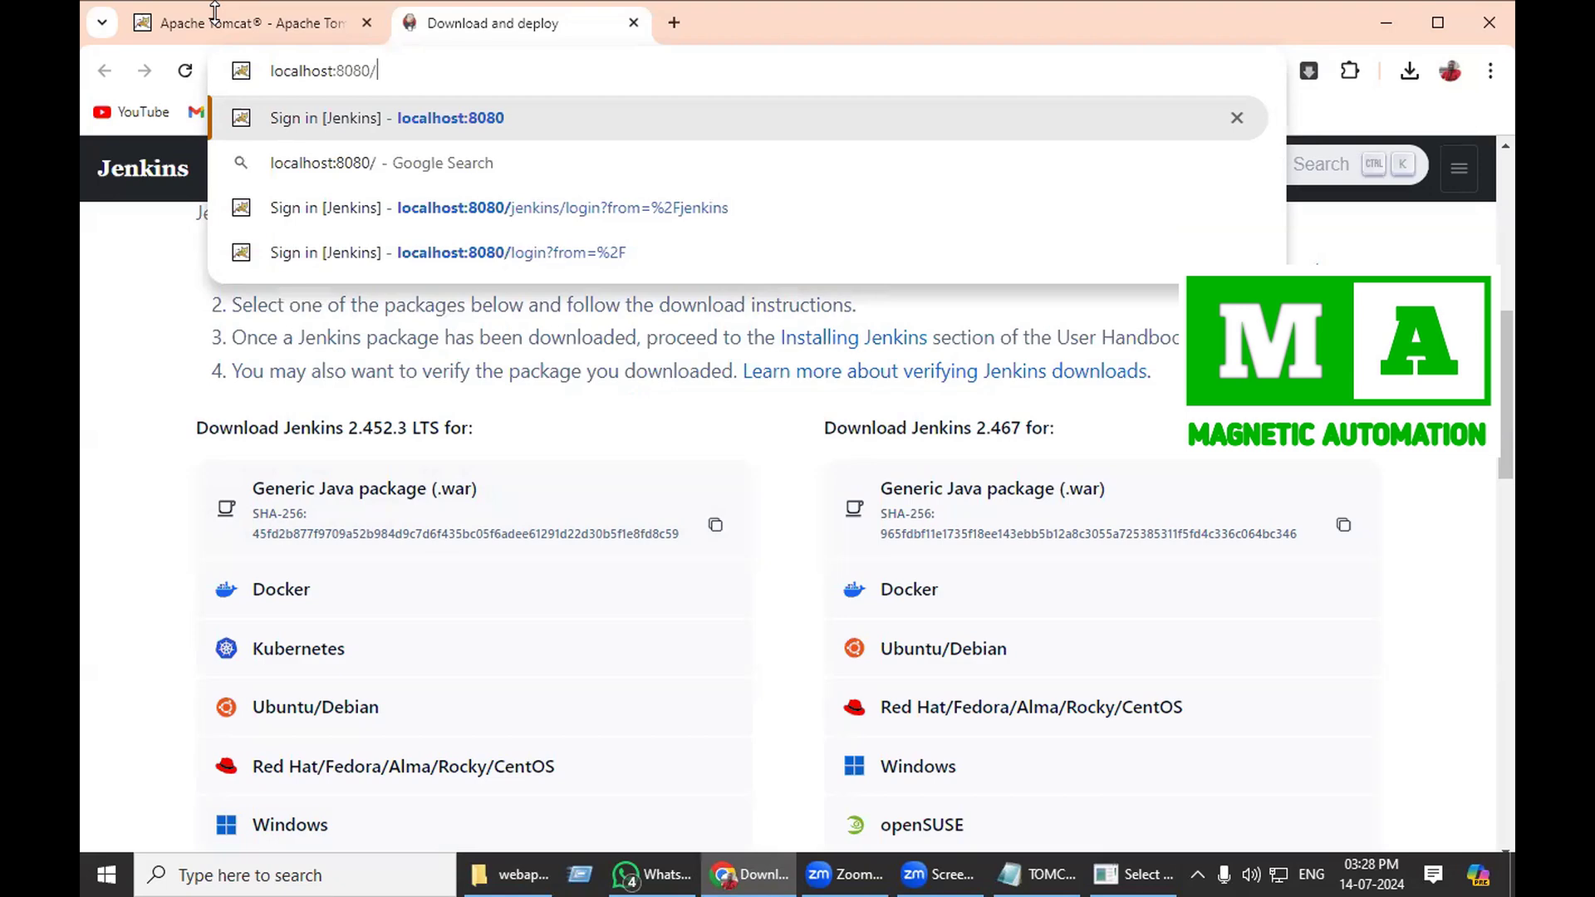
pyautogui.write('jenk')
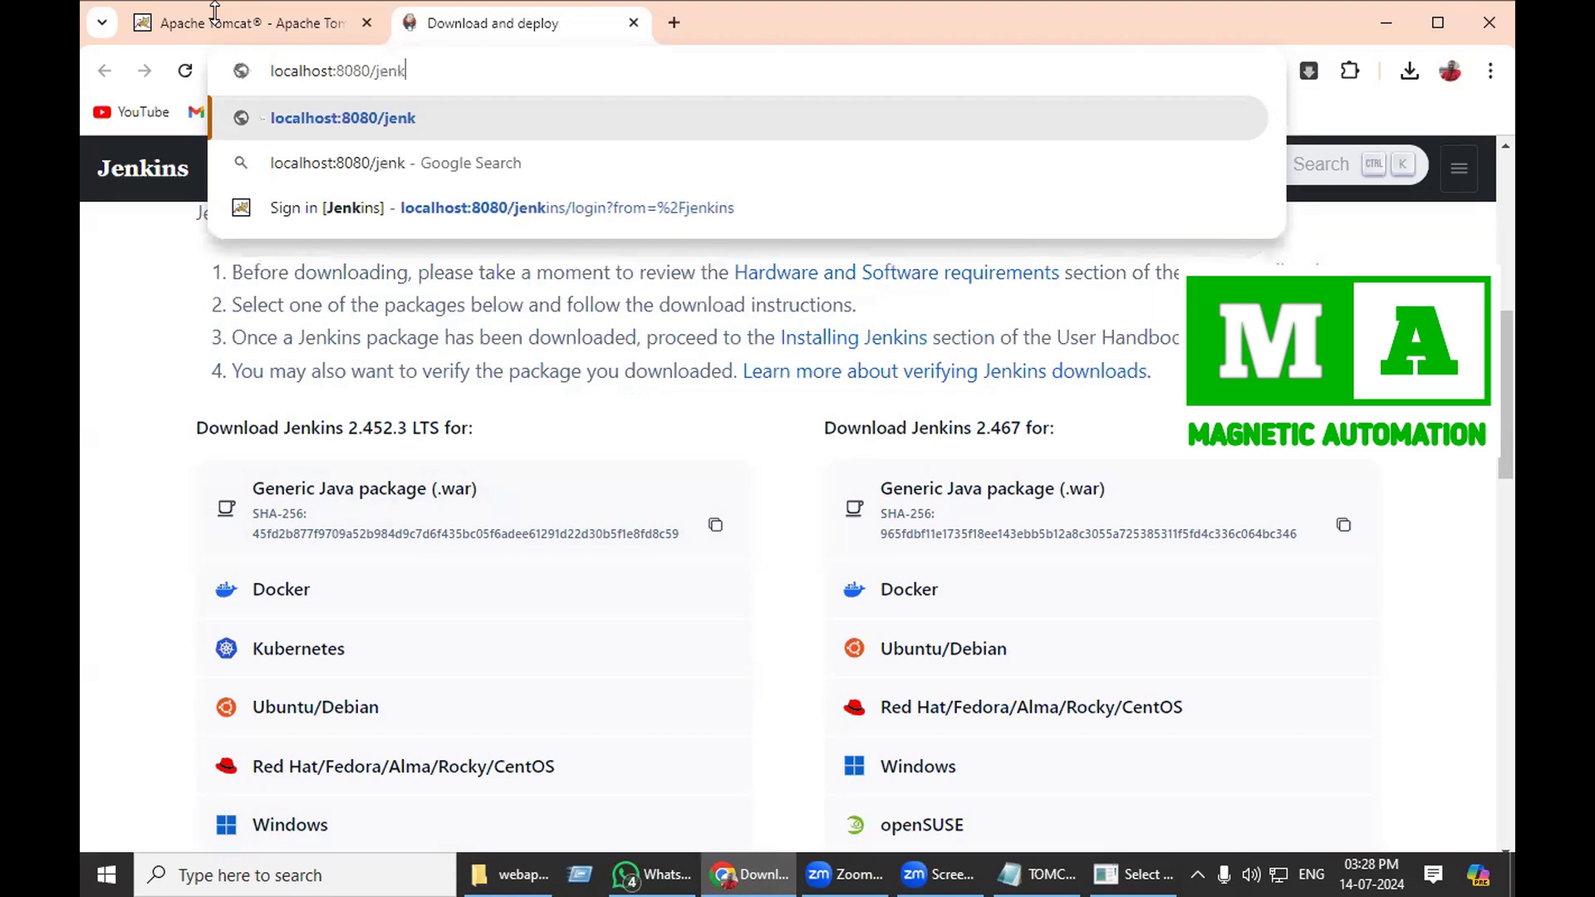
pyautogui.write('ins/login?from=%2Fjenkins')
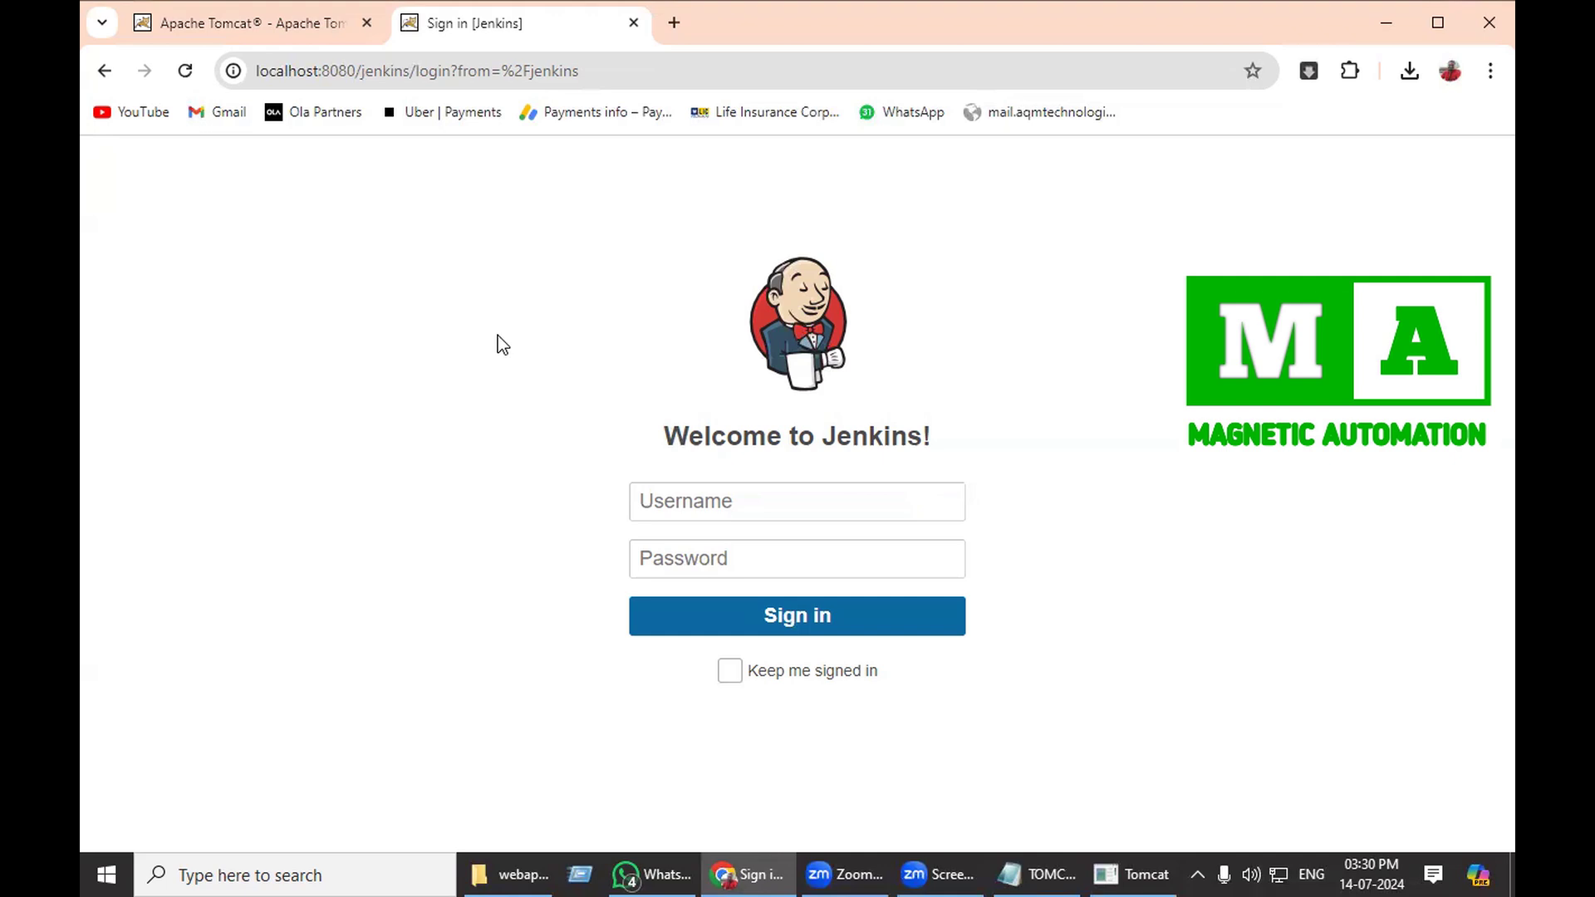
pyautogui.click(797, 500)
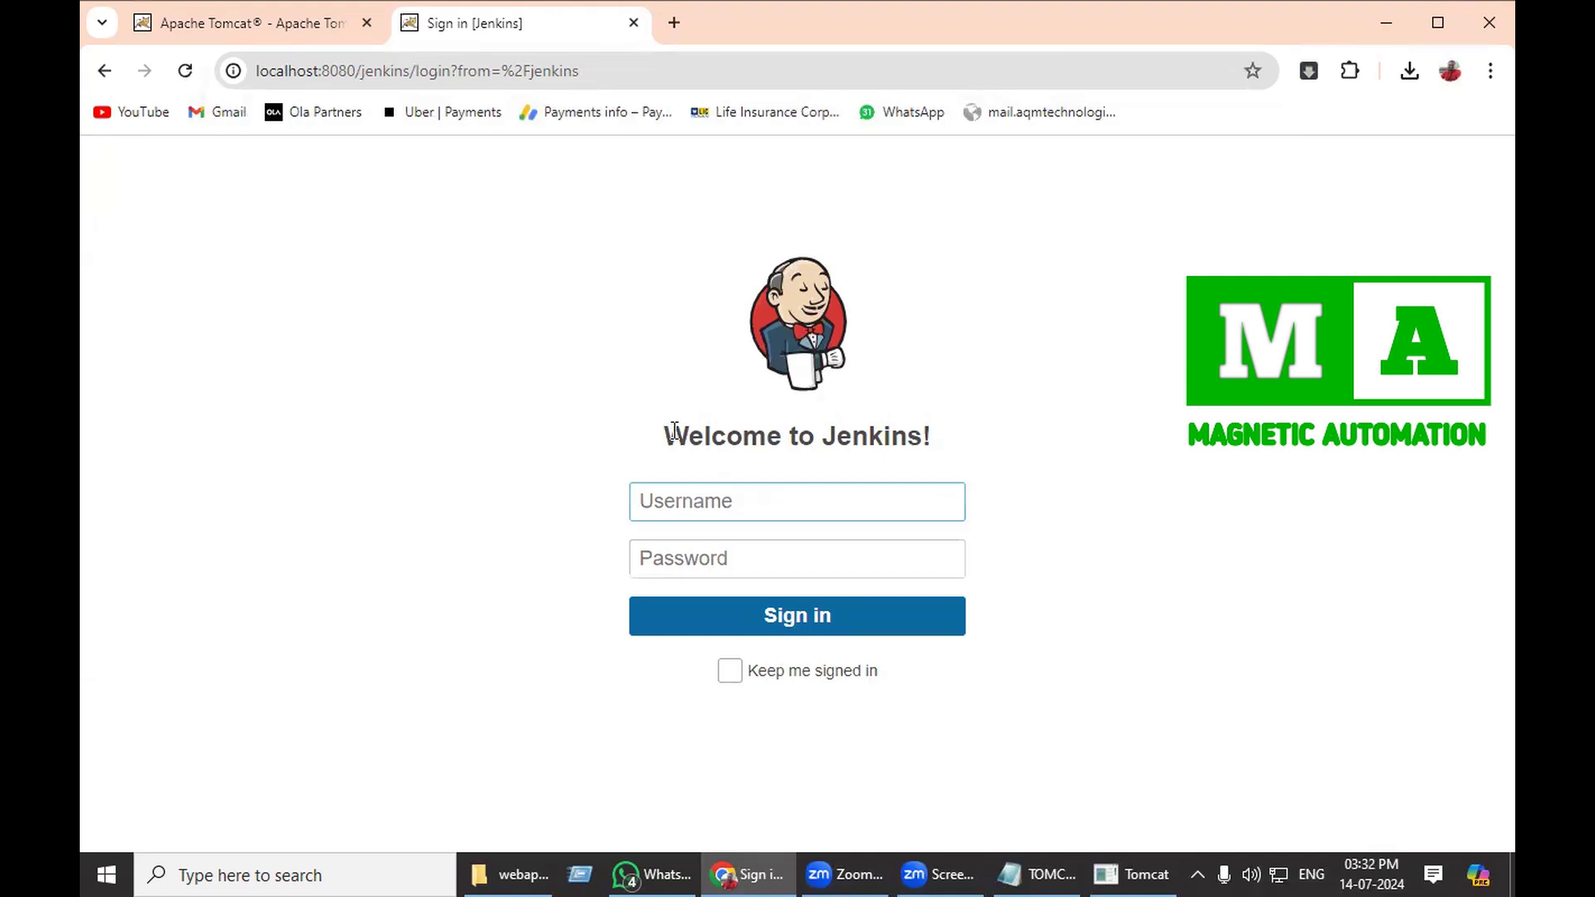
pyautogui.moveTo(641, 59)
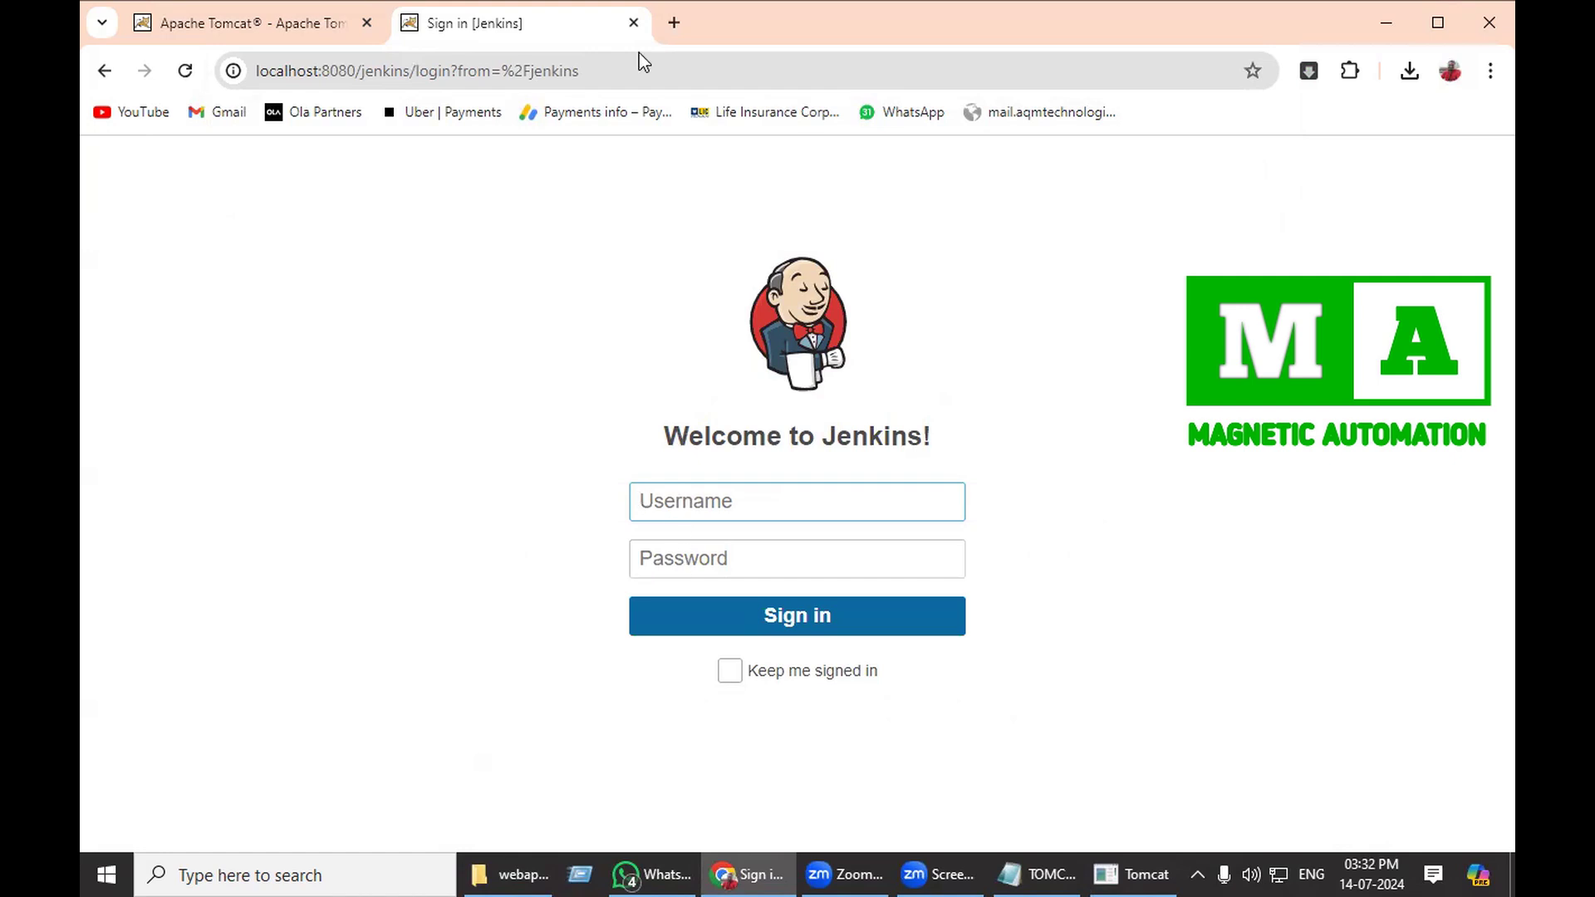